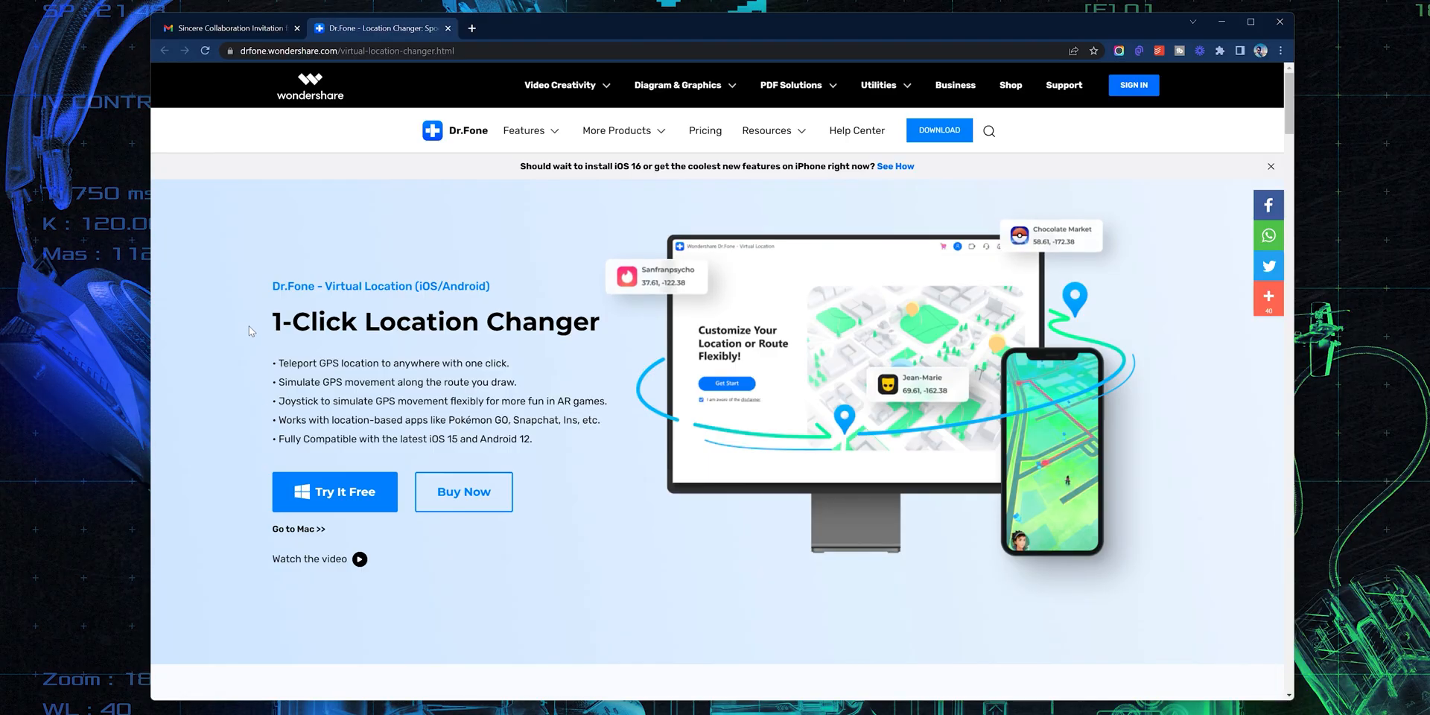
pyautogui.moveTo(582, 353)
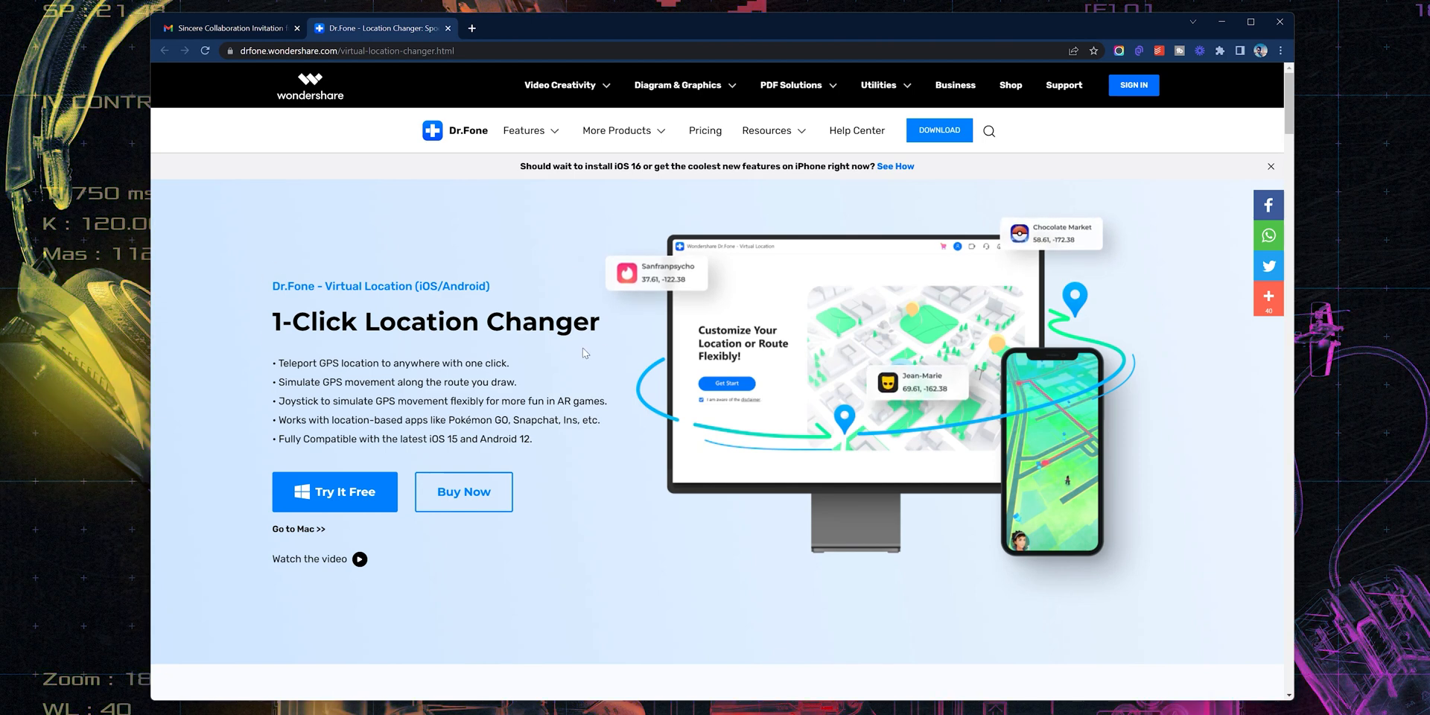
pyautogui.moveTo(274, 383)
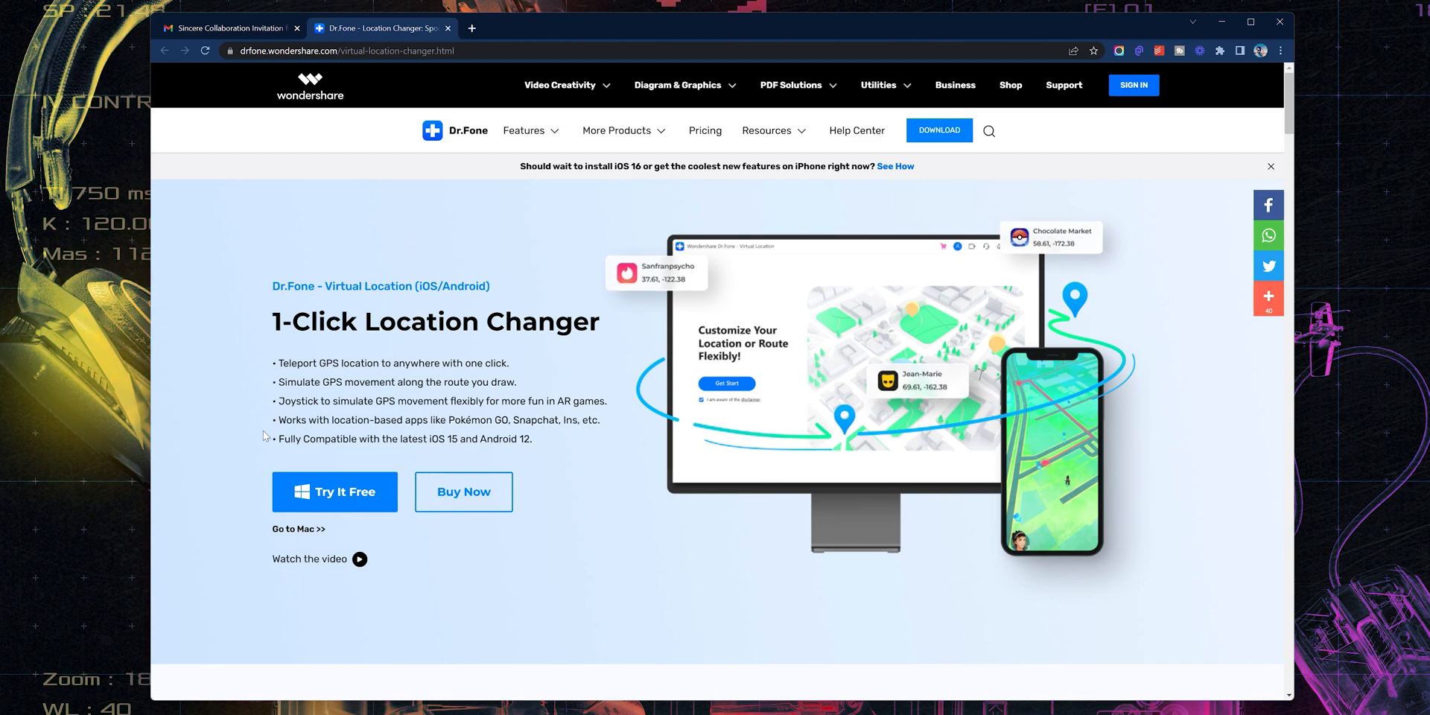
# View the supported apps section and switch it to the For Android Users list.
pyautogui.scroll(-3)
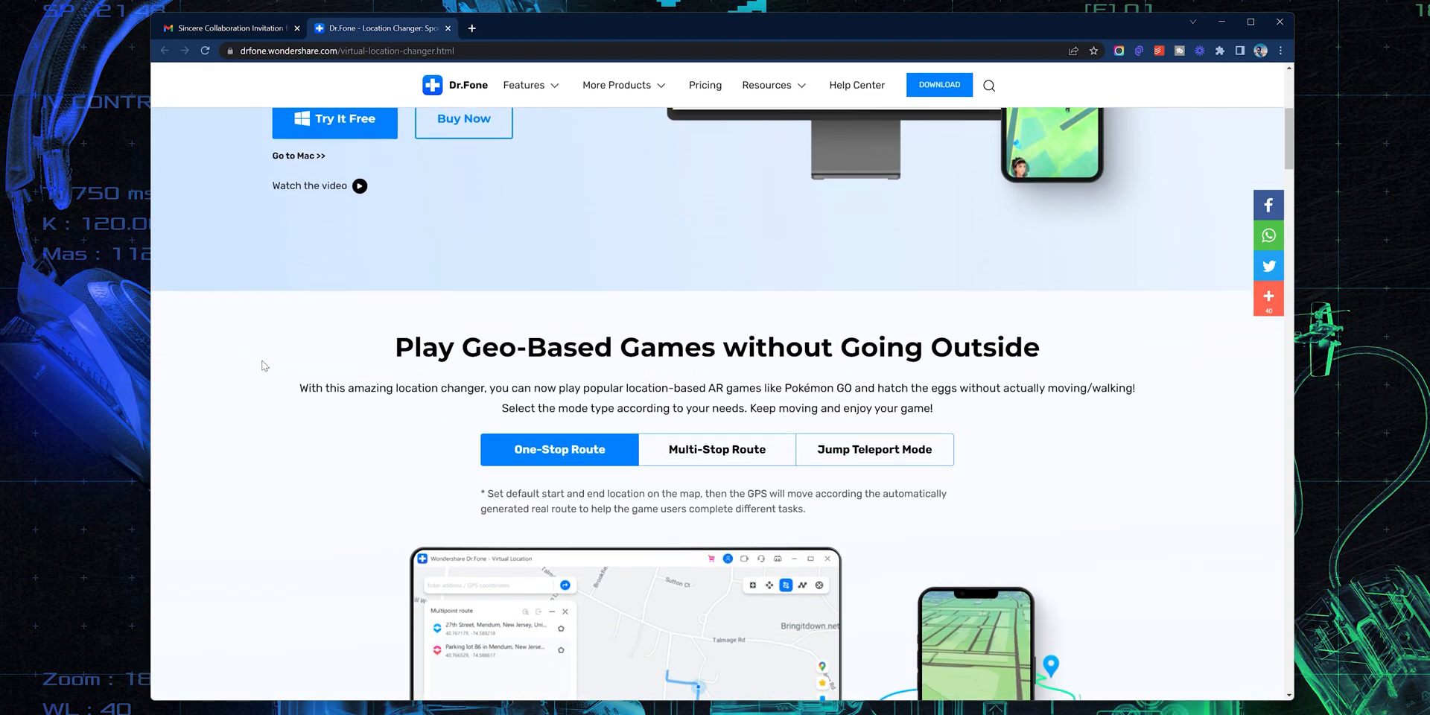
pyautogui.scroll(-3)
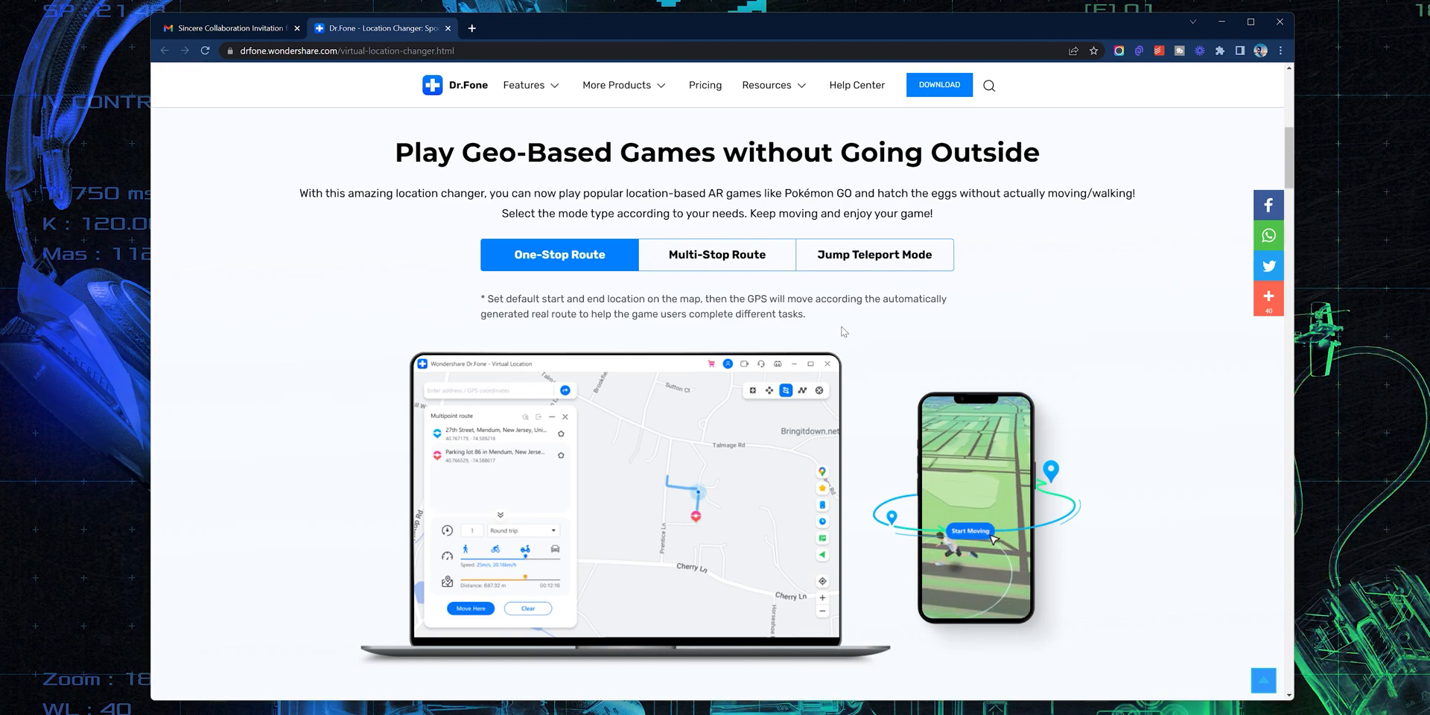
pyautogui.scroll(-3)
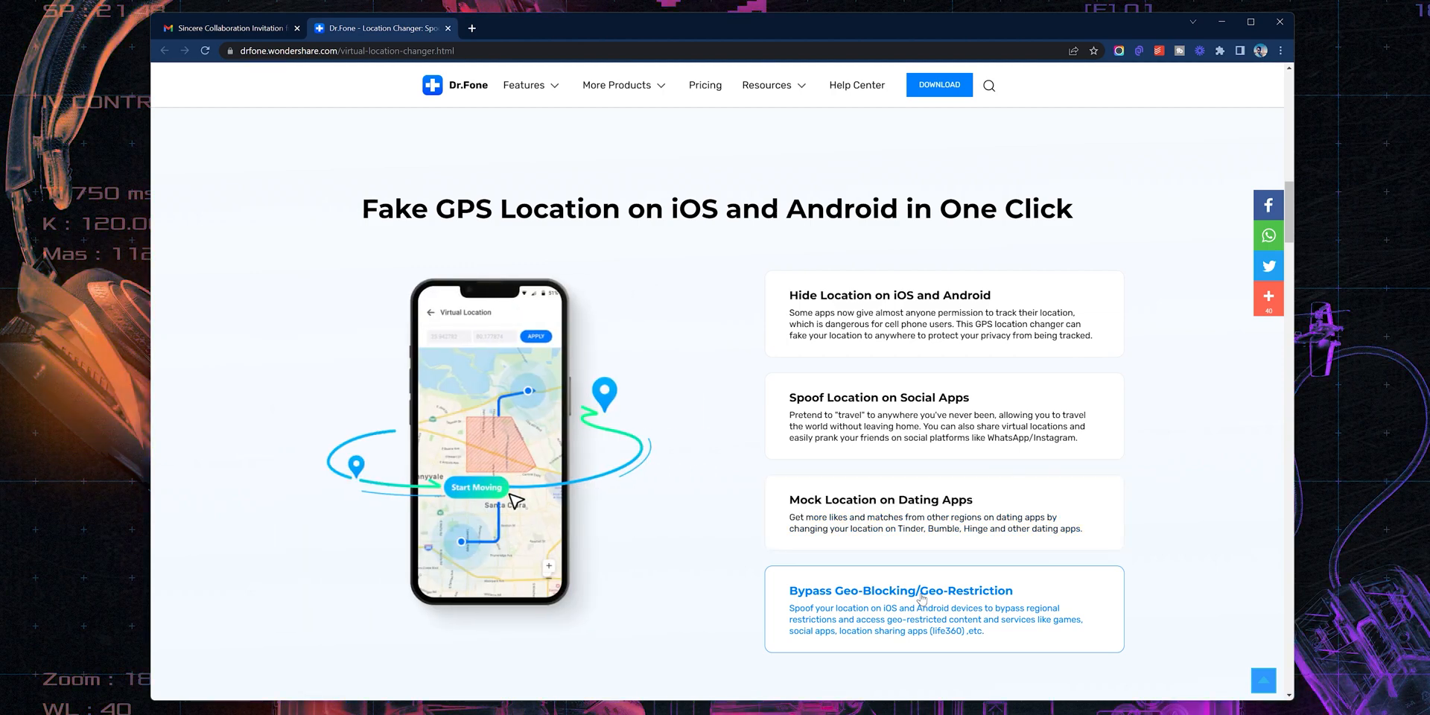
pyautogui.scroll(-3)
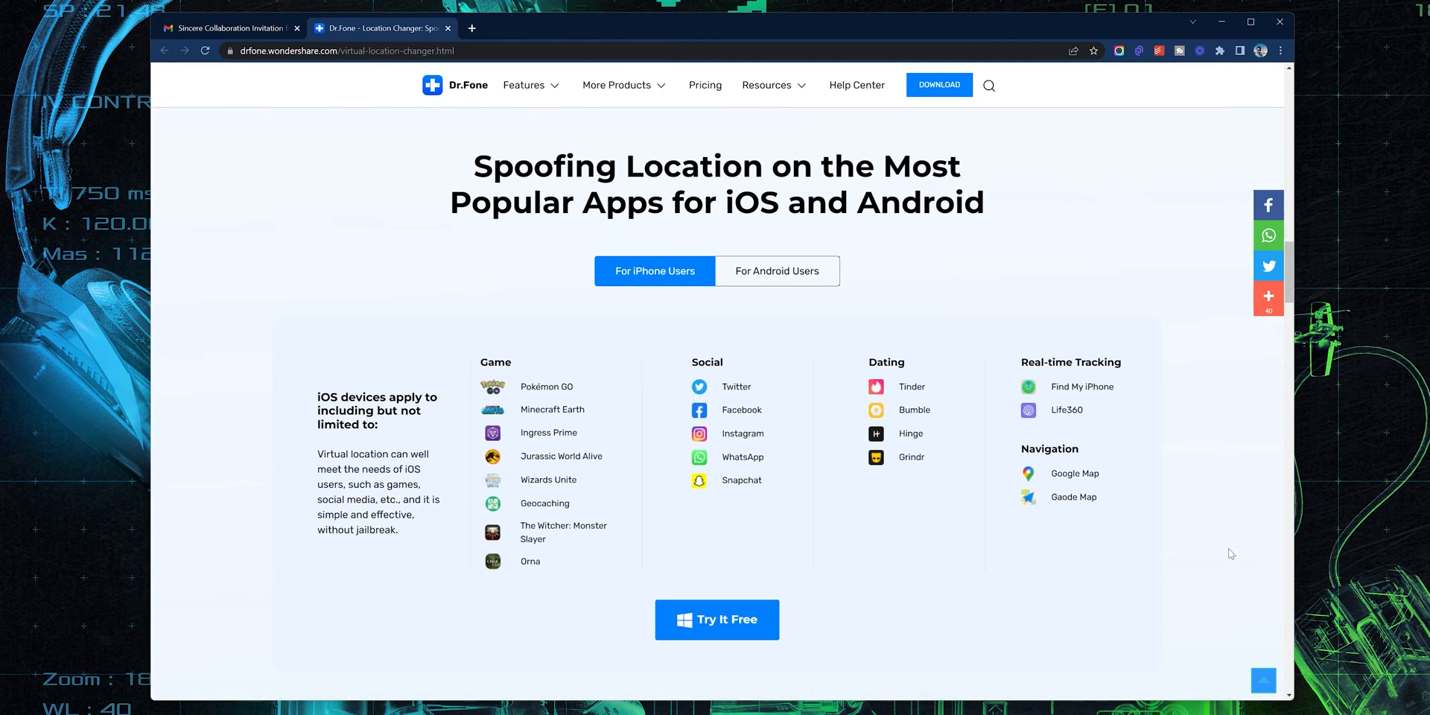
pyautogui.moveTo(867, 315)
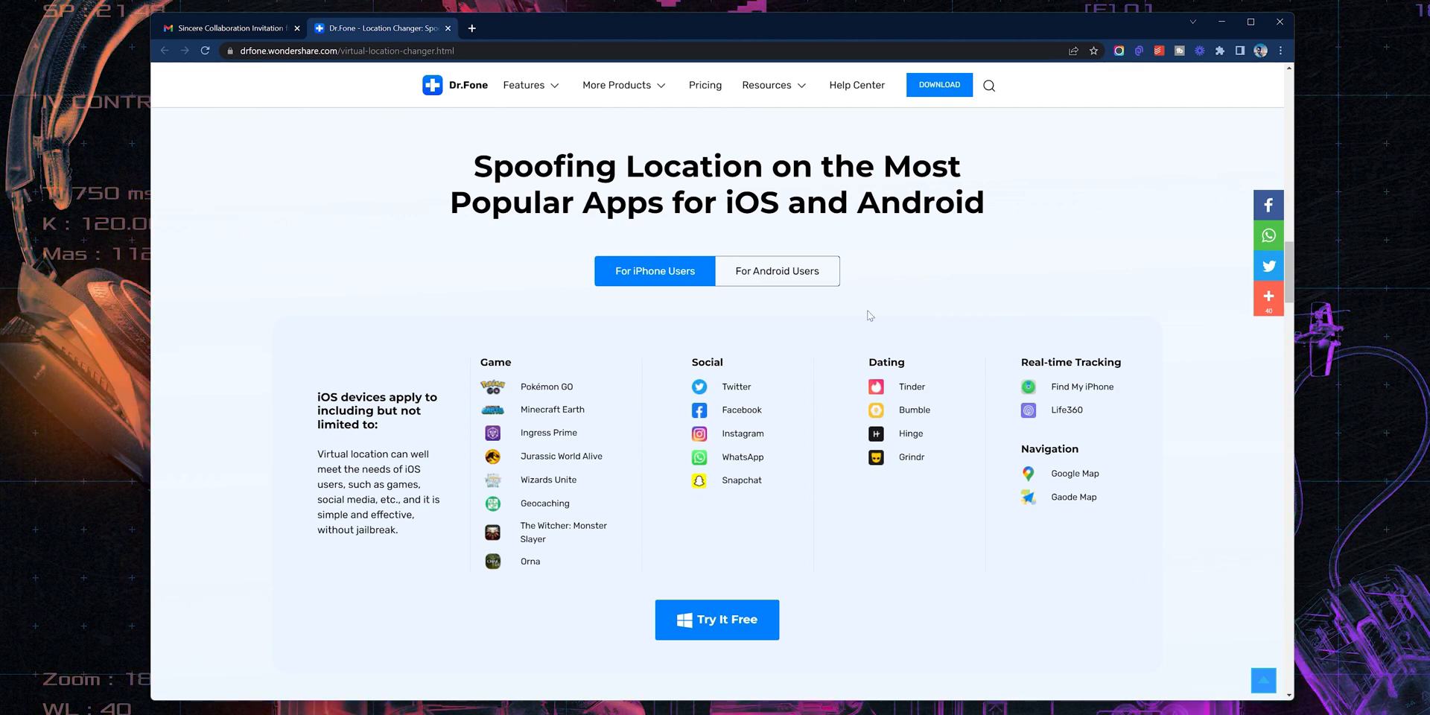
pyautogui.moveTo(1175, 427)
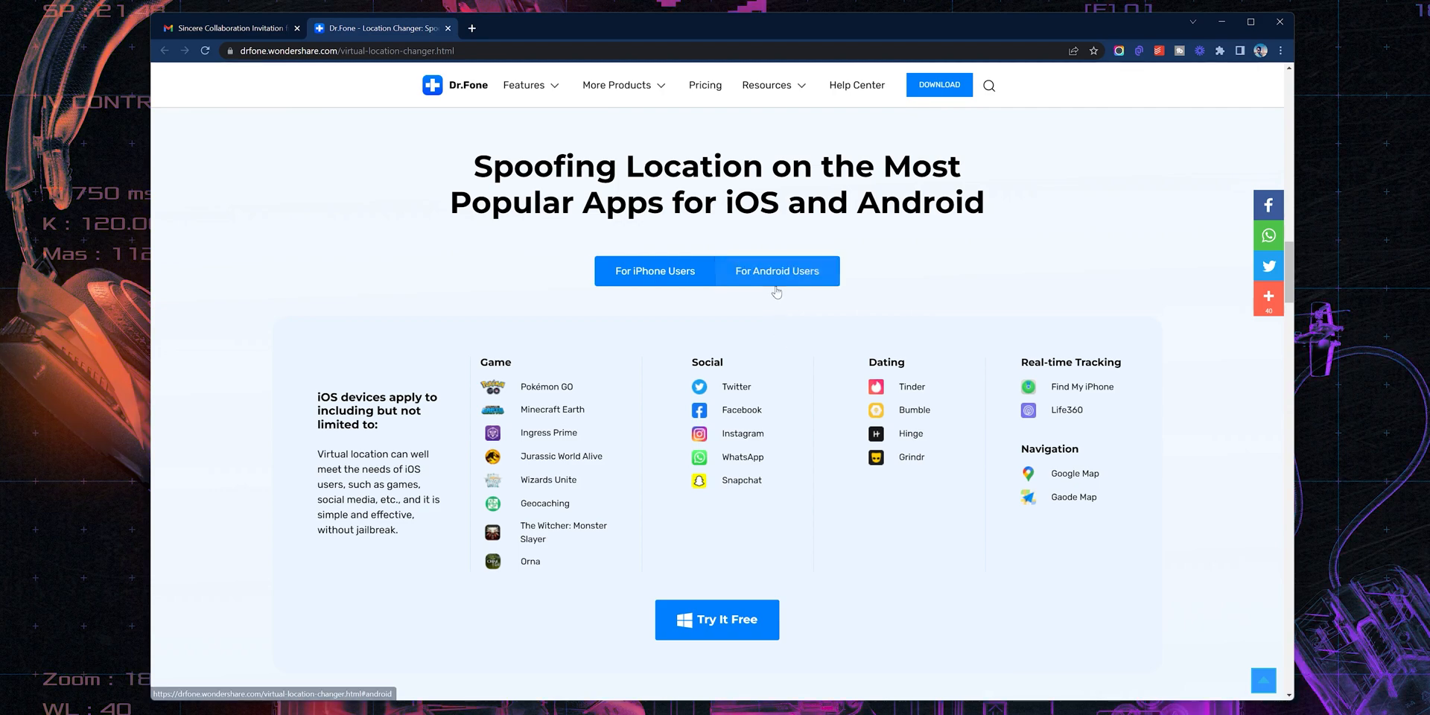
pyautogui.click(776, 271)
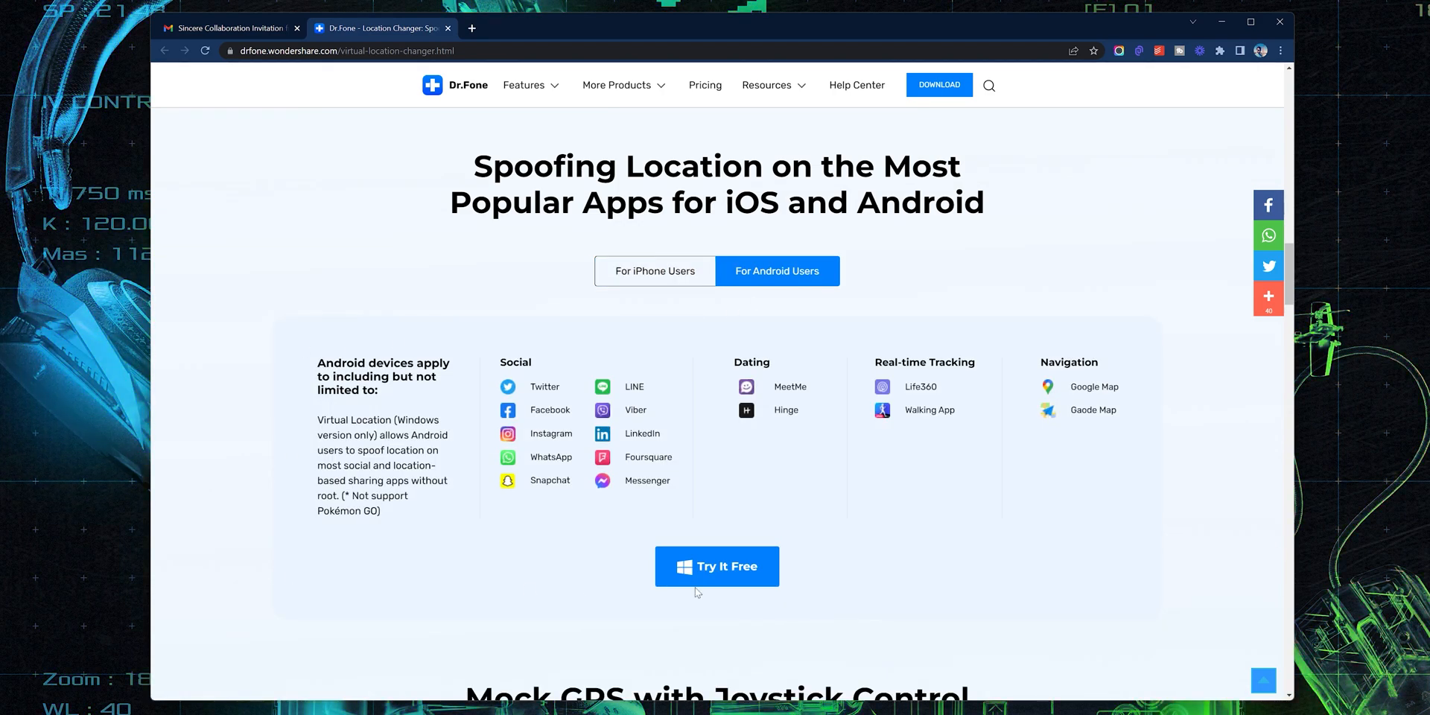
# Request the free Dr.Fone trial and download the Windows installer.
pyautogui.click(297, 27)
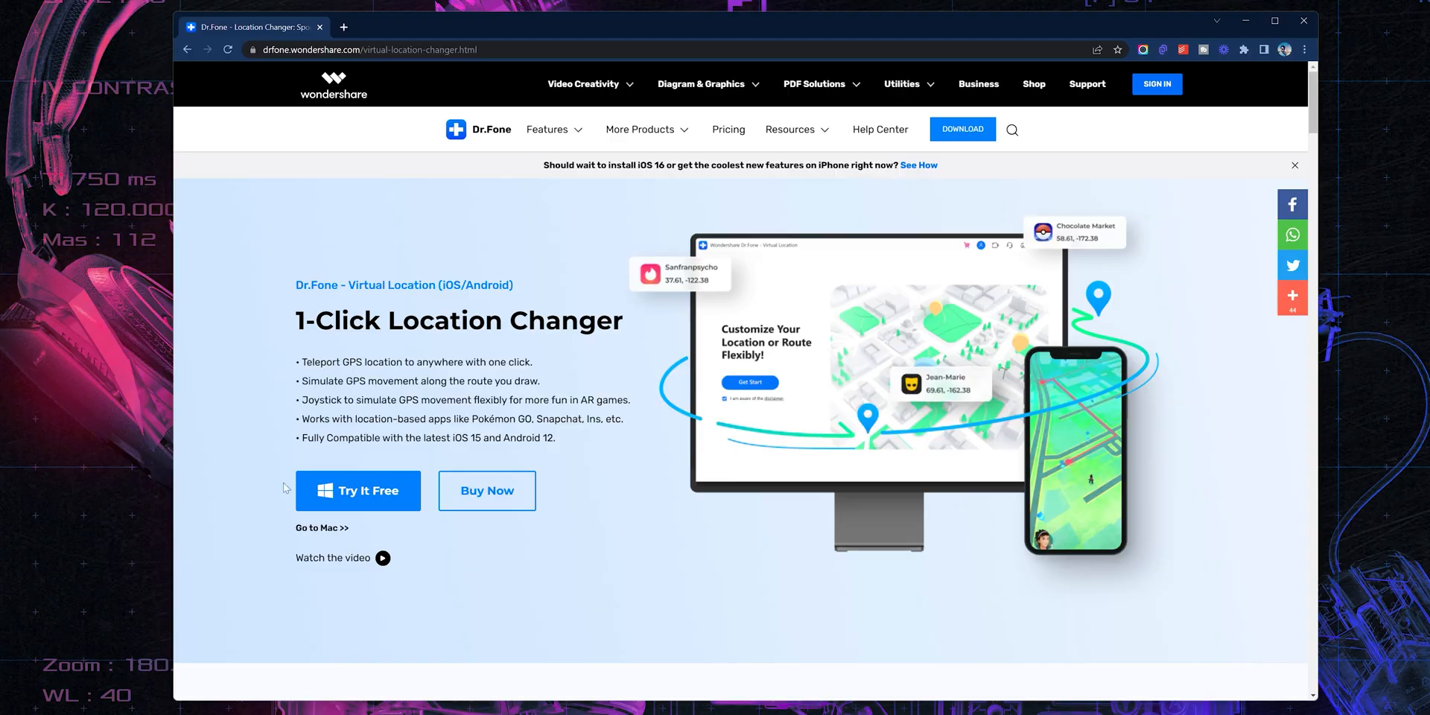
pyautogui.click(357, 490)
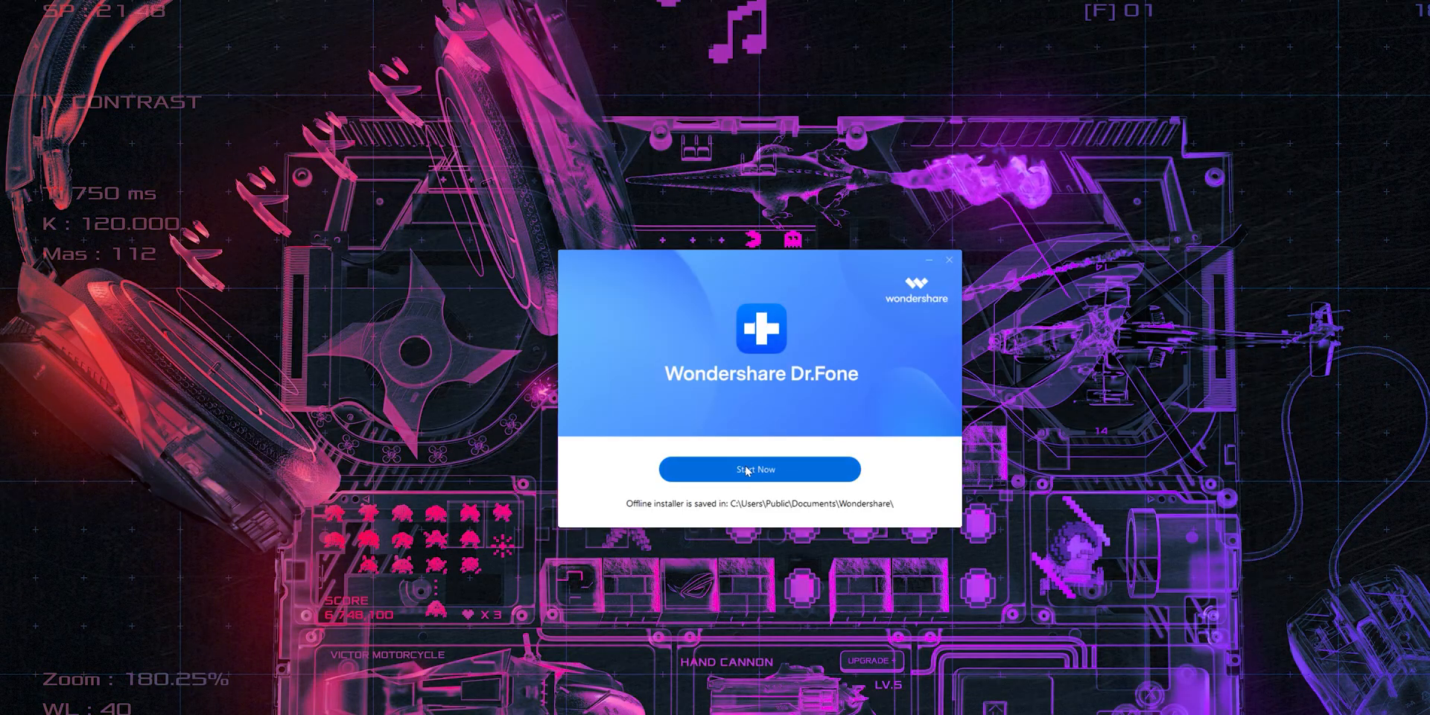
# Launch Dr.Fone from the installer and start the Virtual Location module from My Modules.
pyautogui.click(760, 468)
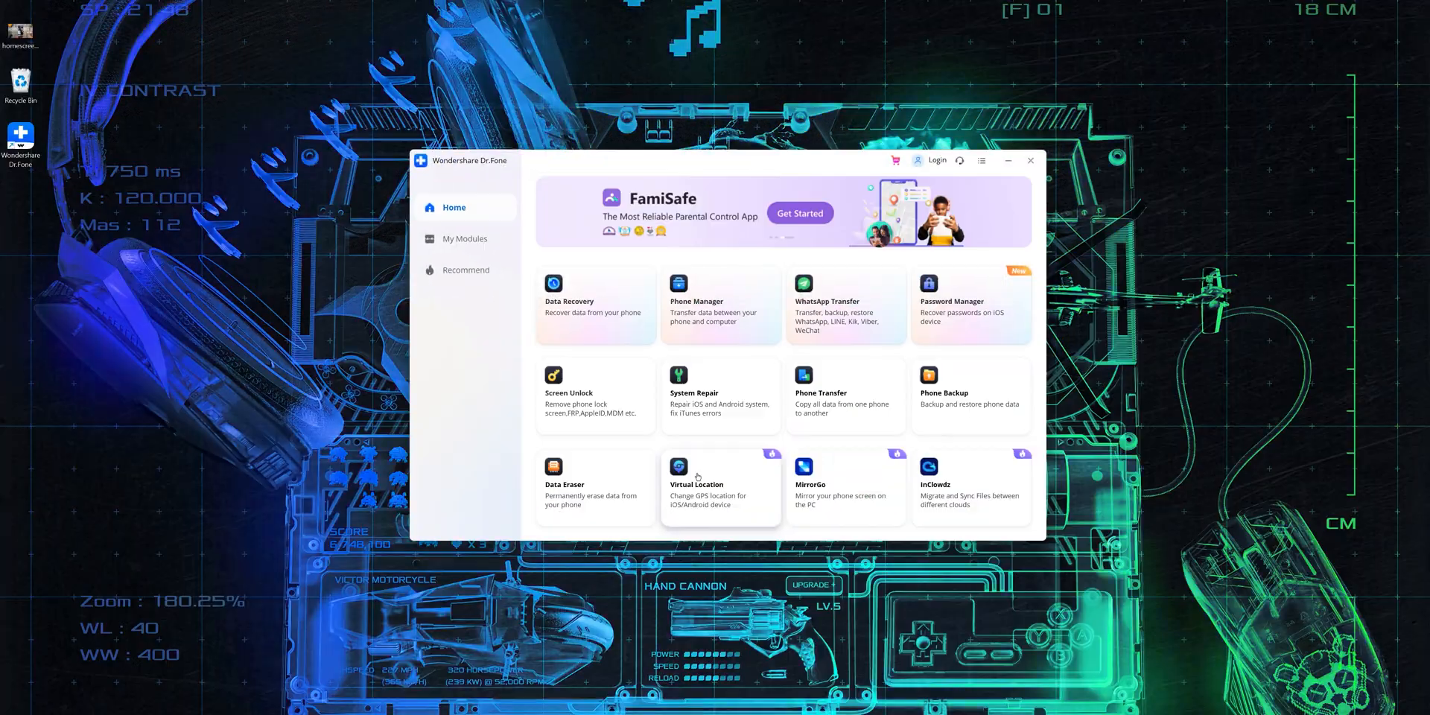
pyautogui.click(466, 238)
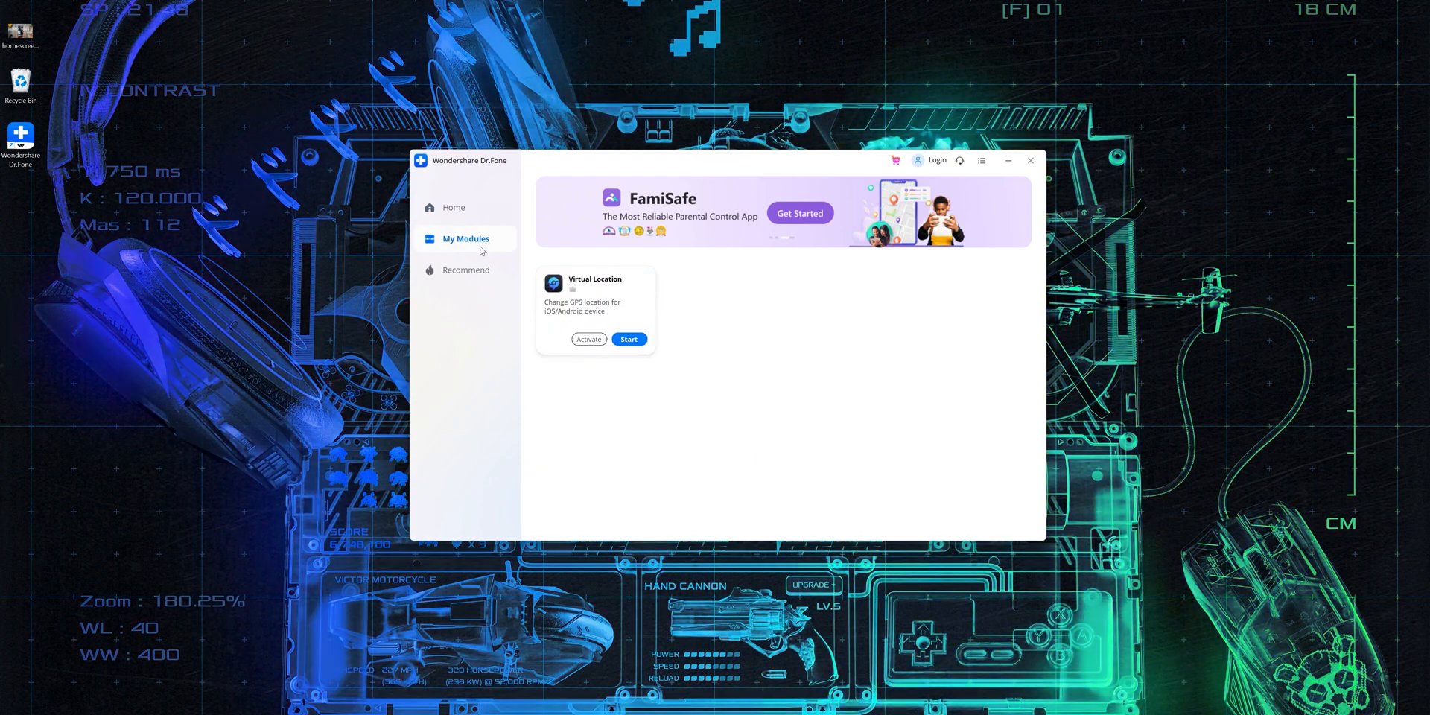
pyautogui.click(588, 340)
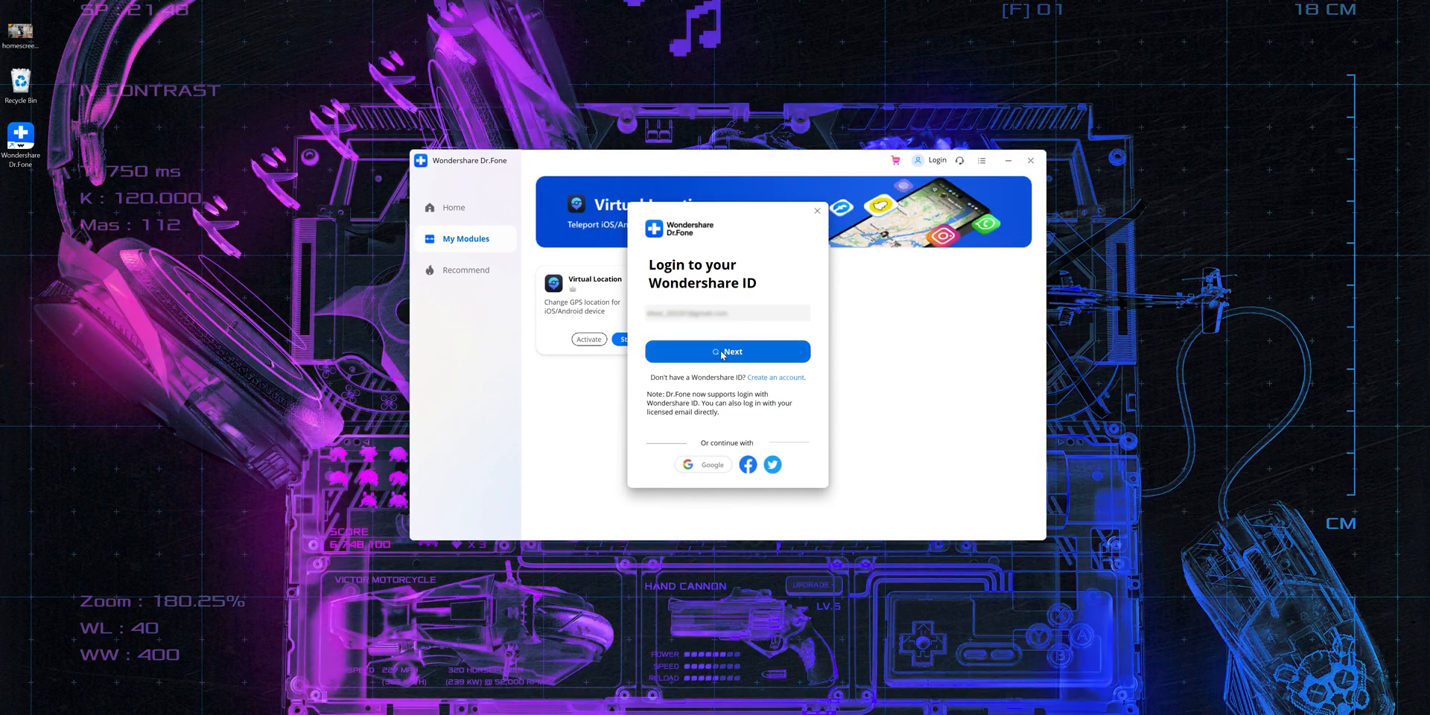
# Sign in with the Wondershare ID and password and dismiss the success message.
pyautogui.click(727, 350)
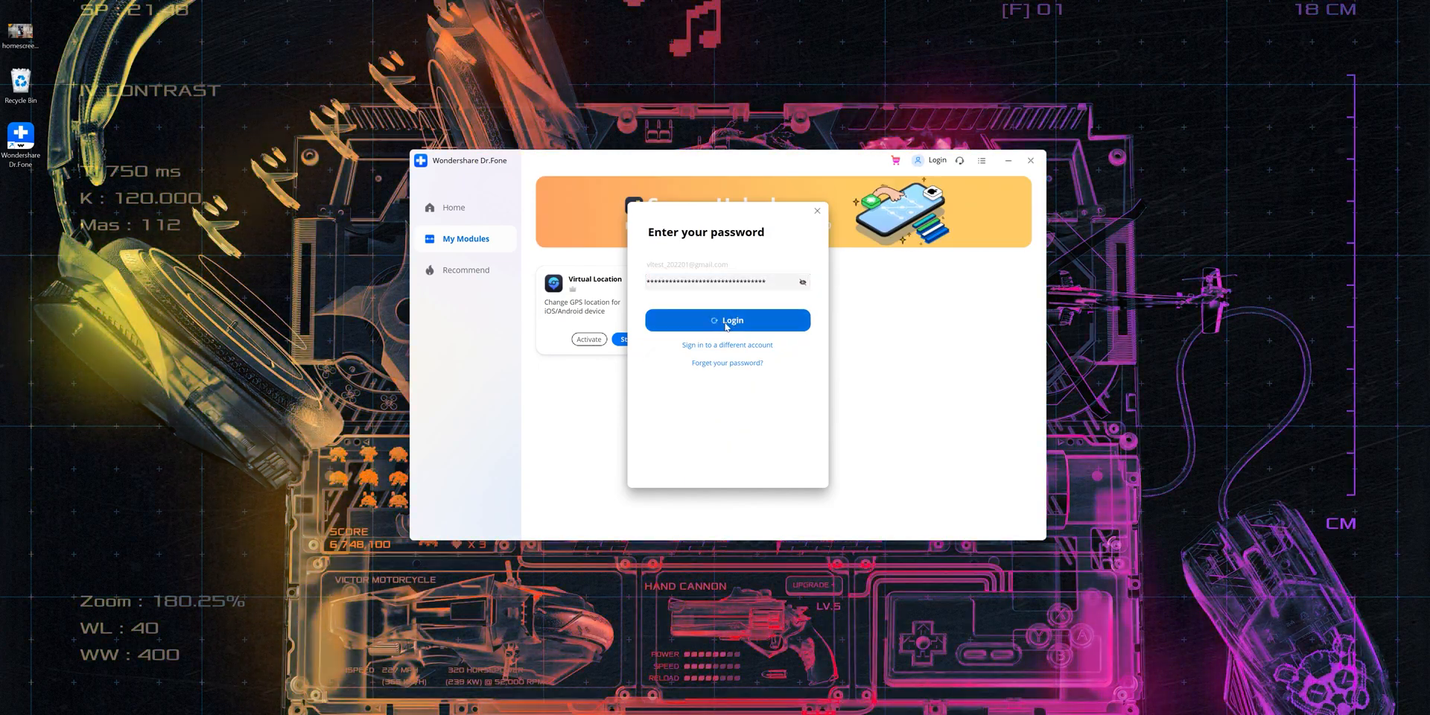
pyautogui.click(727, 320)
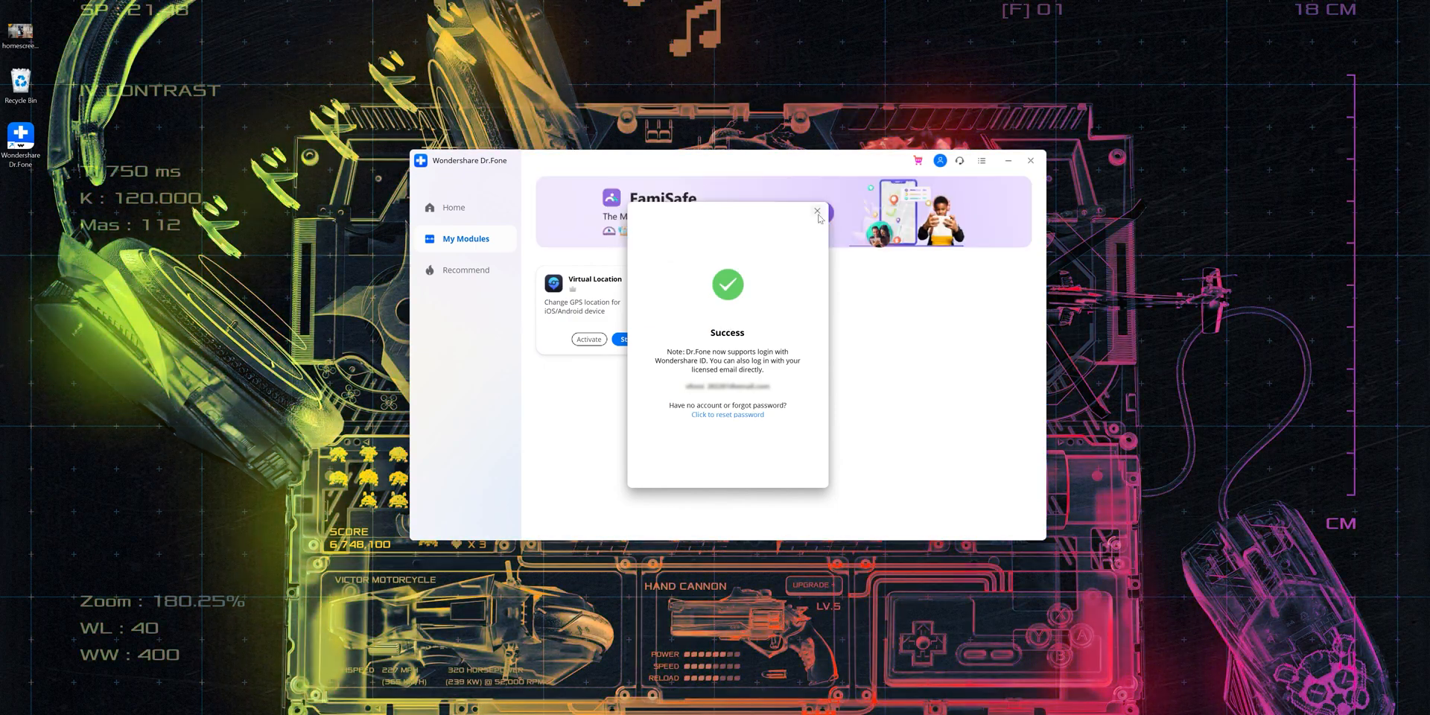
pyautogui.click(816, 211)
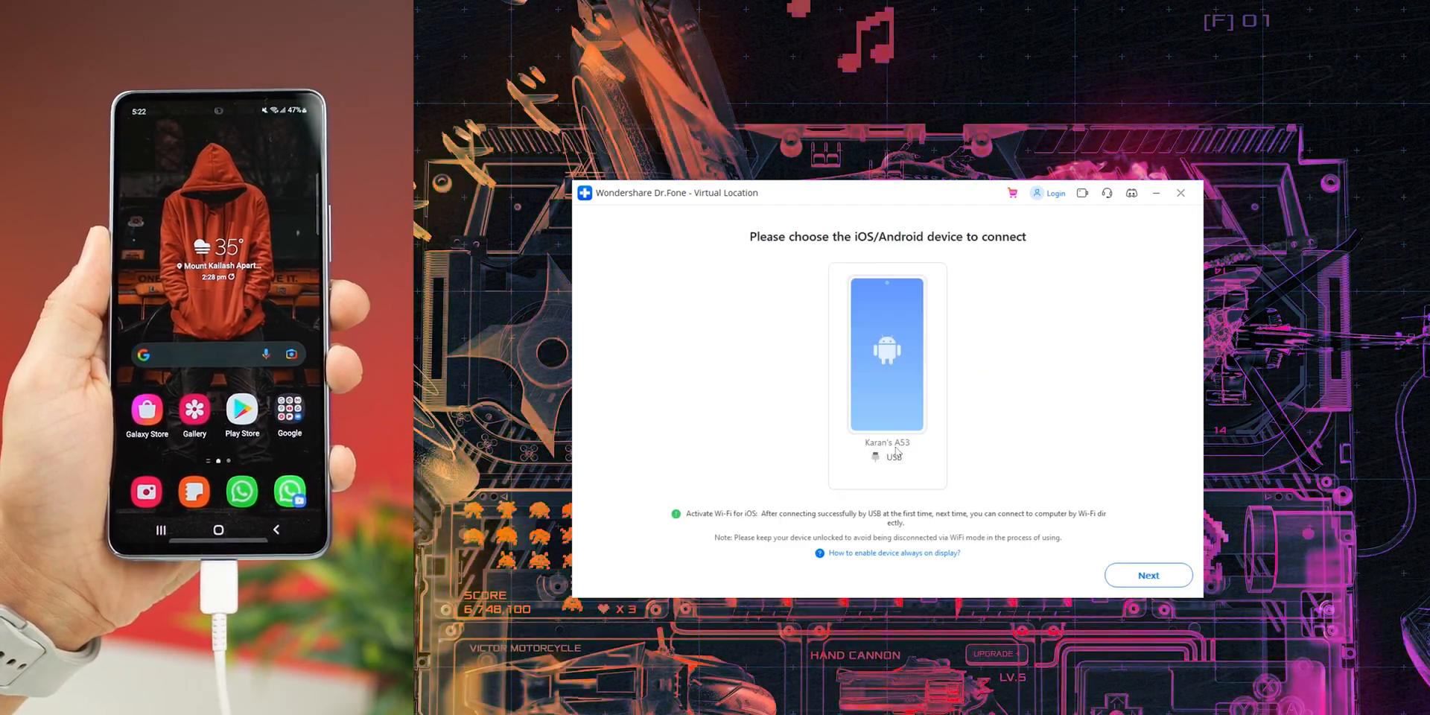
# Connect the Android phone over USB and view the Galaxy S8/S8+ USB debugging steps.
pyautogui.click(1147, 574)
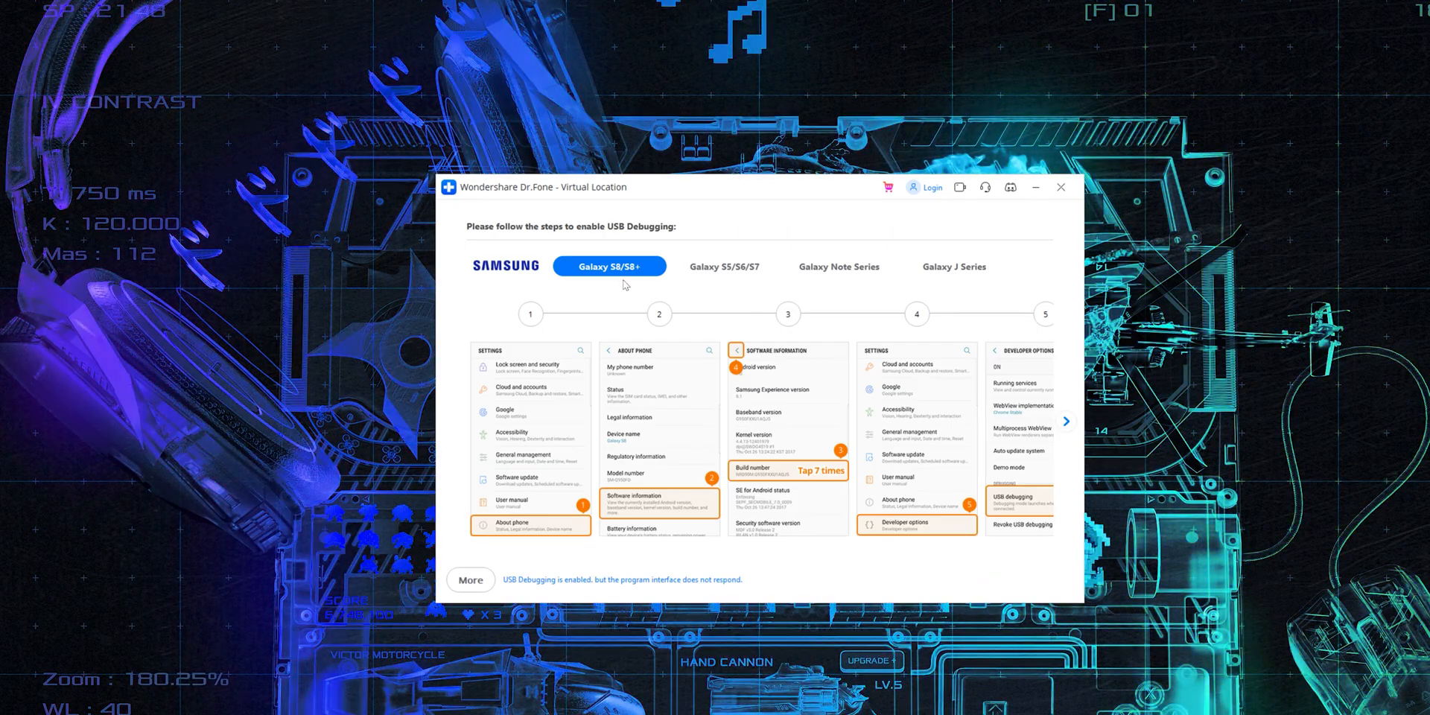
pyautogui.click(837, 266)
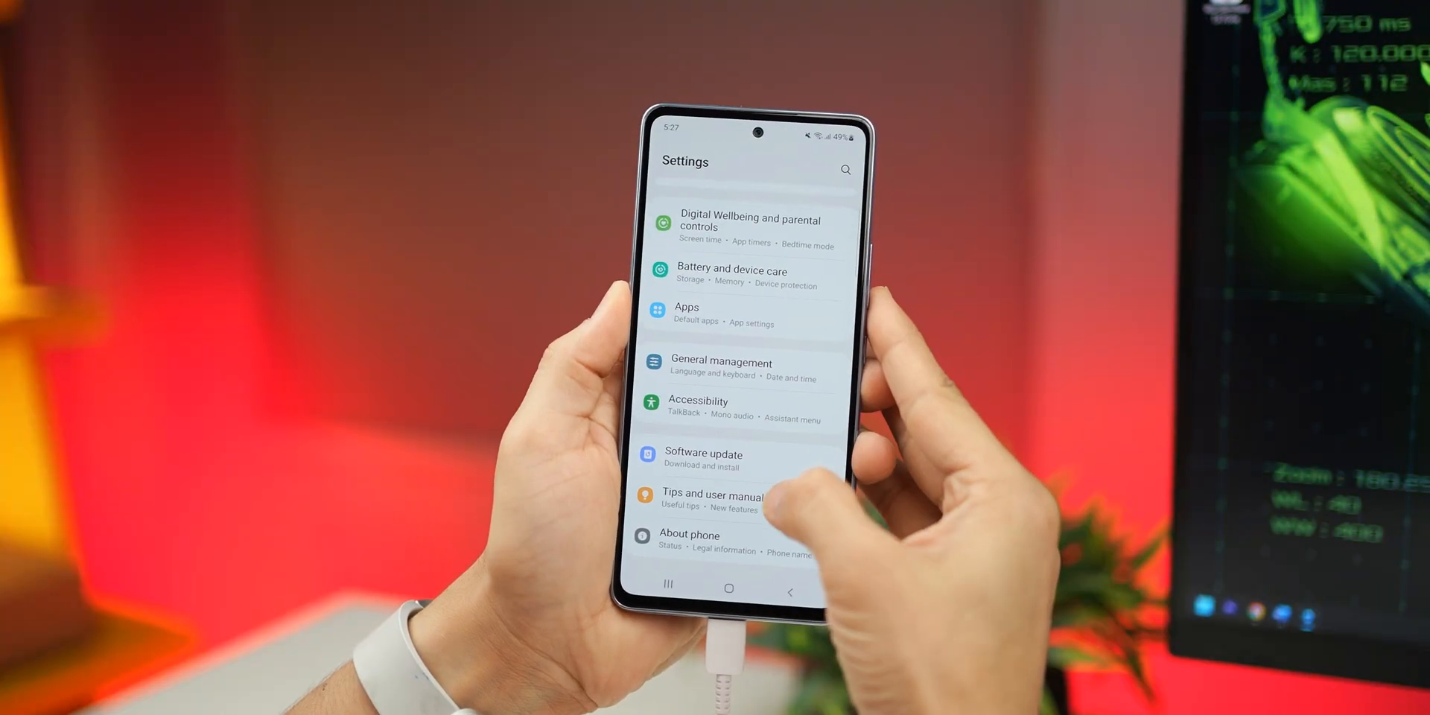
# Unlock Developer options via About phone > Software information and switch USB debugging on.
pyautogui.click(690, 534)
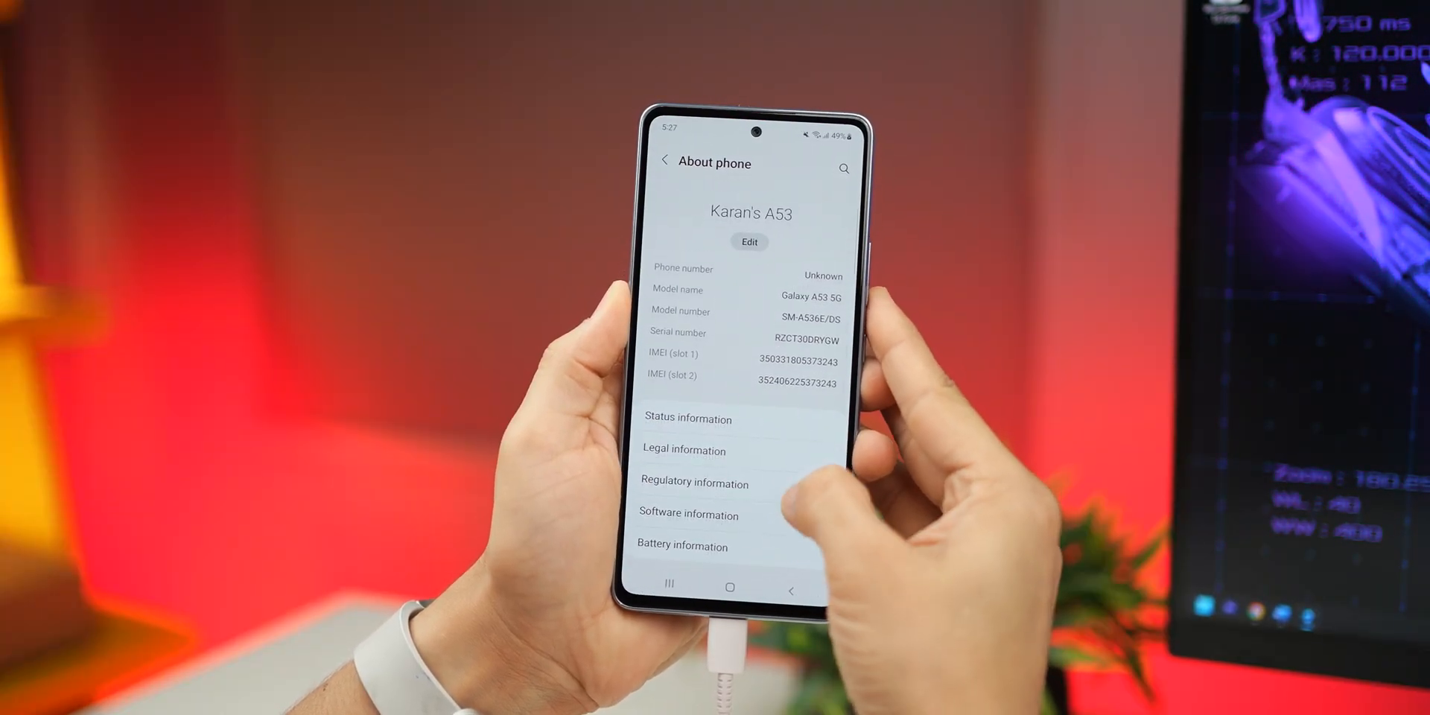
pyautogui.click(687, 515)
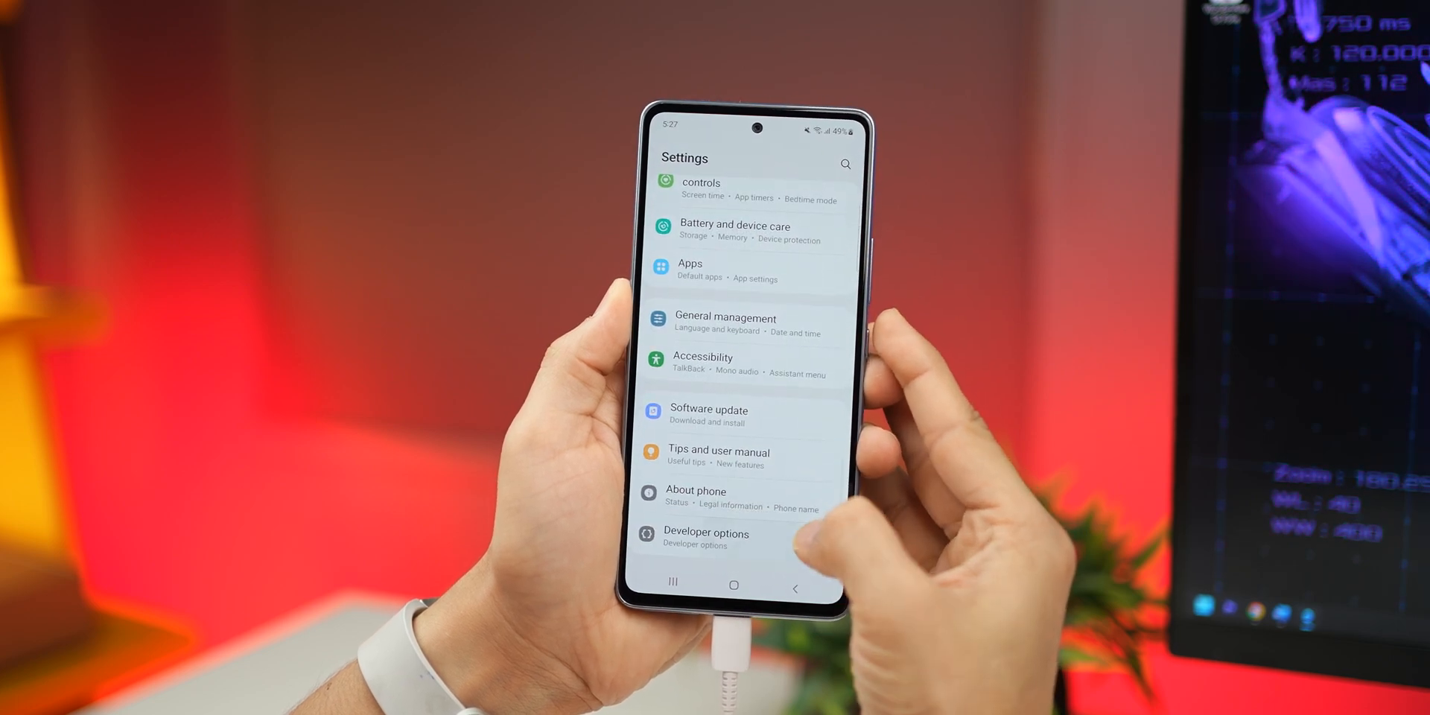
pyautogui.click(706, 537)
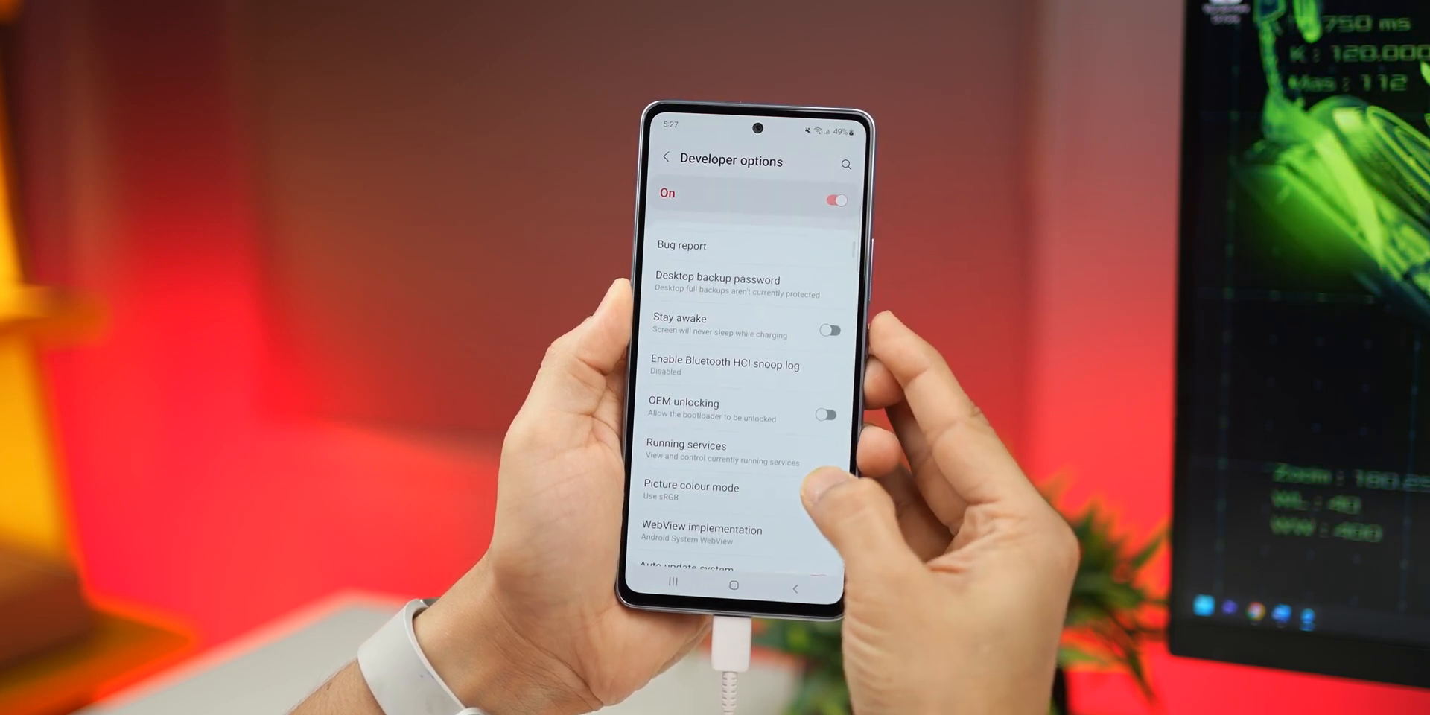
pyautogui.scroll(-3)
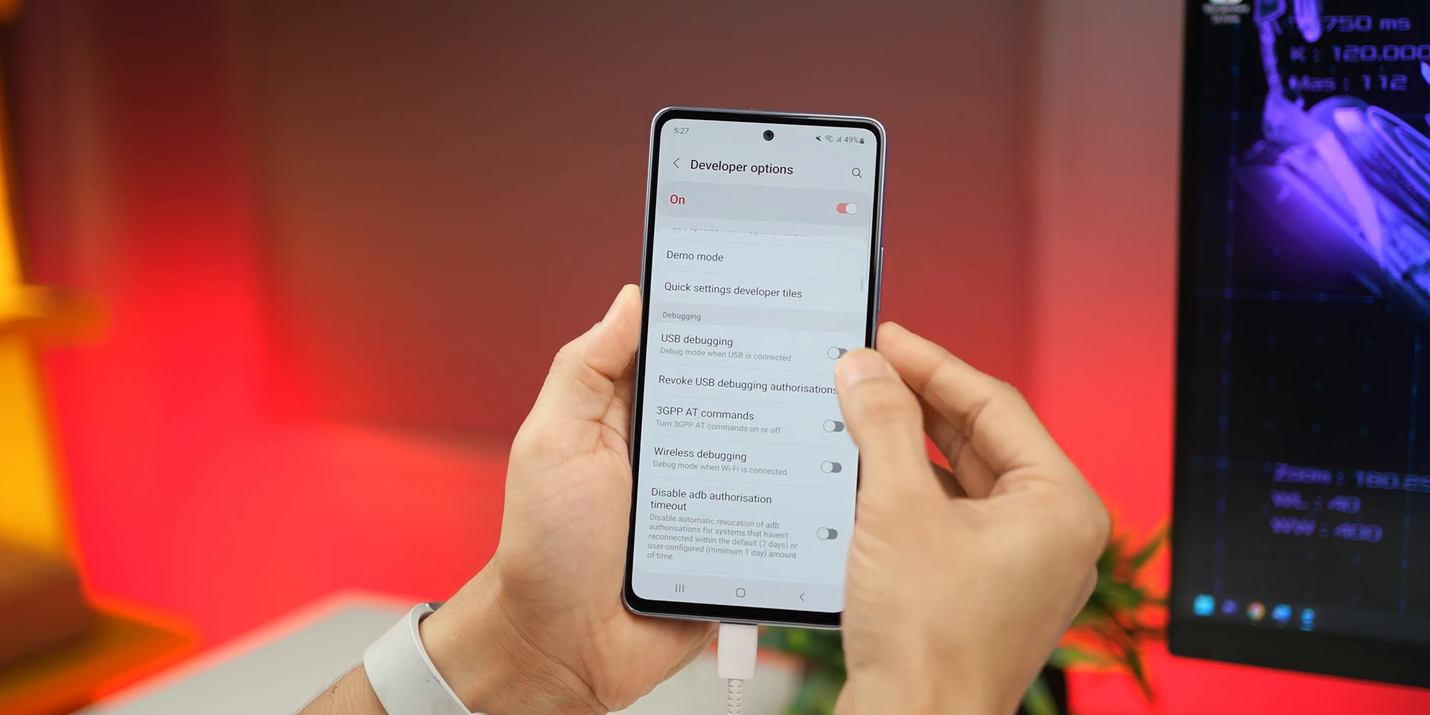
pyautogui.click(831, 353)
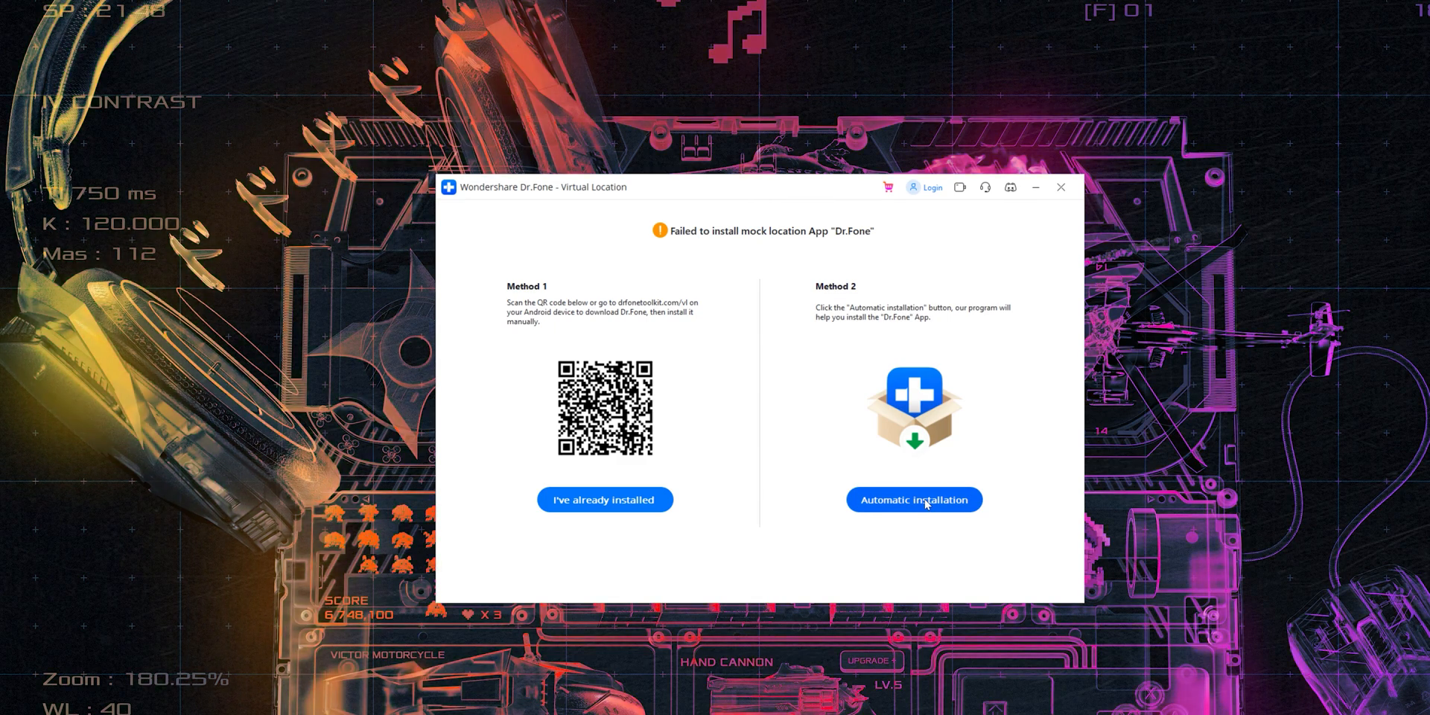
# Choose Automatic installation under Method 2 for the mock location app.
pyautogui.click(913, 499)
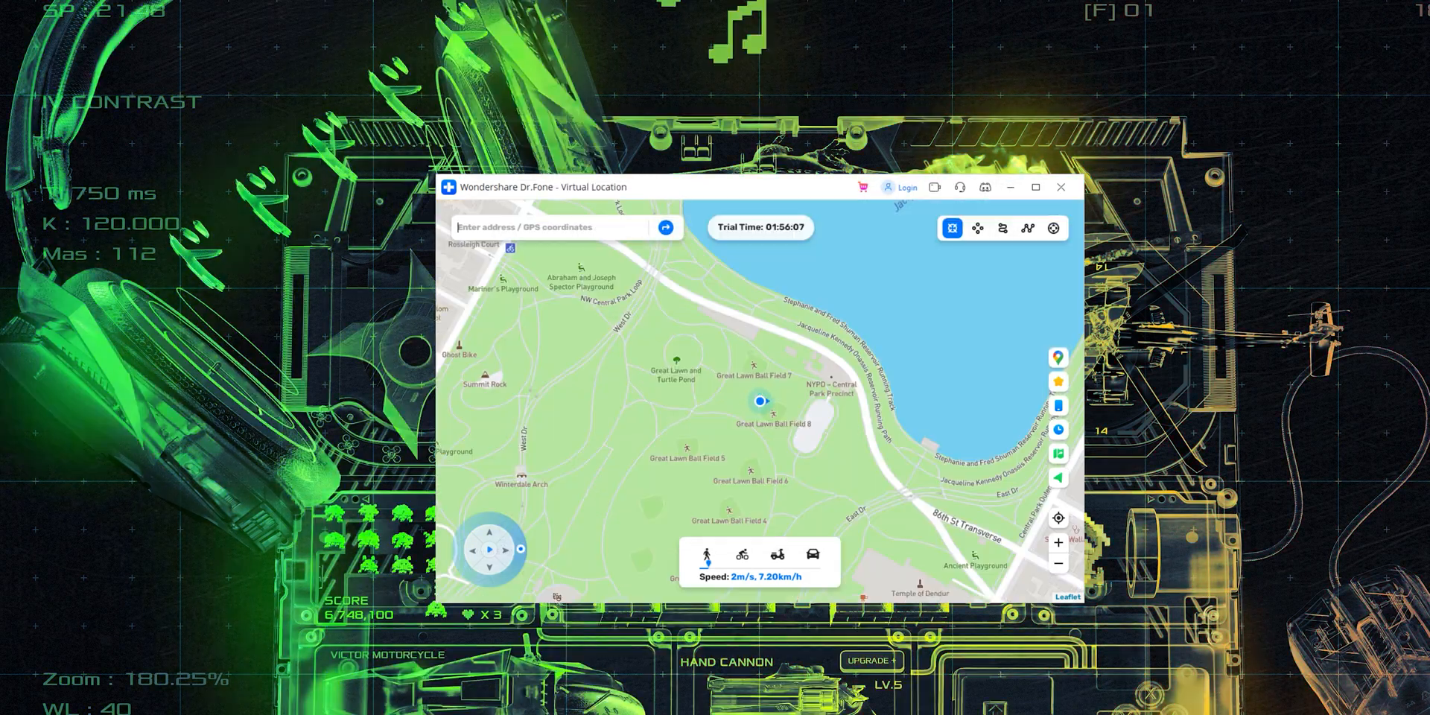
# Search 'San Mateo', pick San Mateo County, California and teleport the phone there.
pyautogui.write('San Mateo')
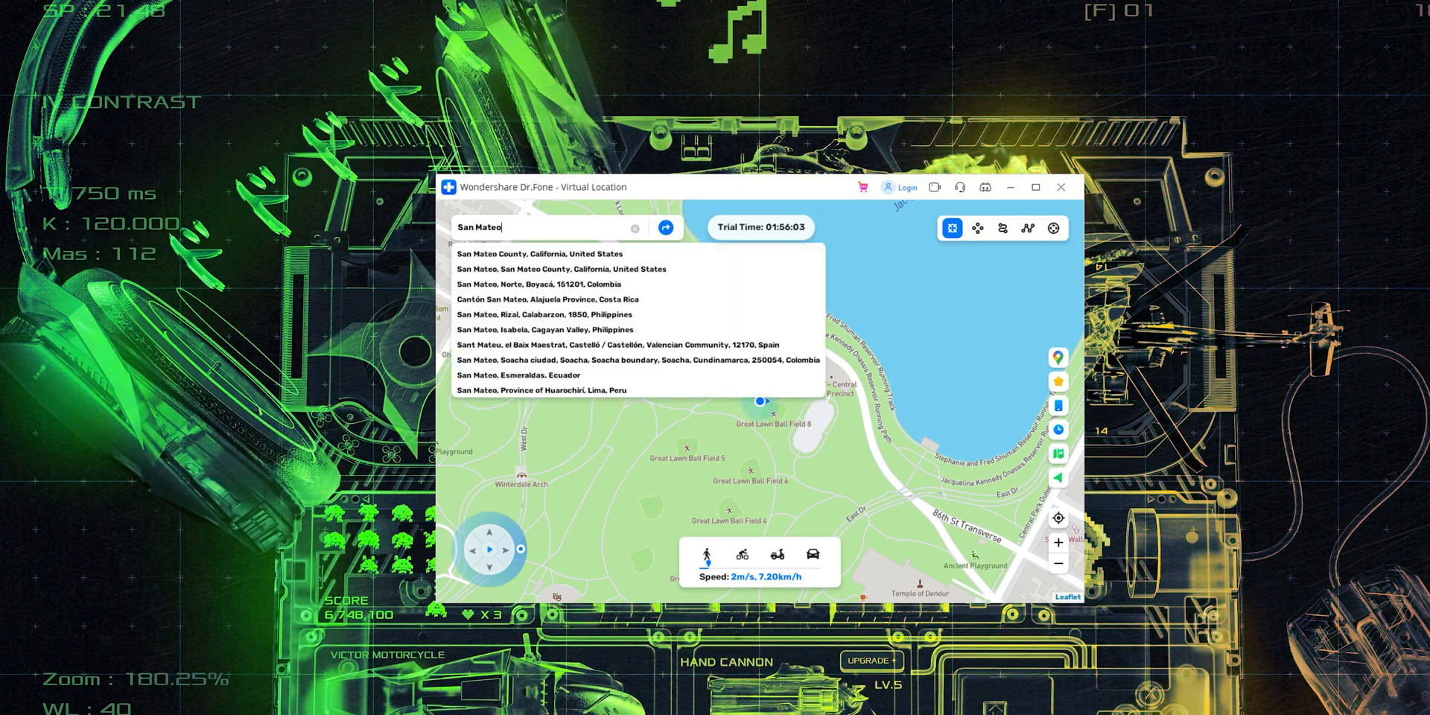
pyautogui.click(543, 253)
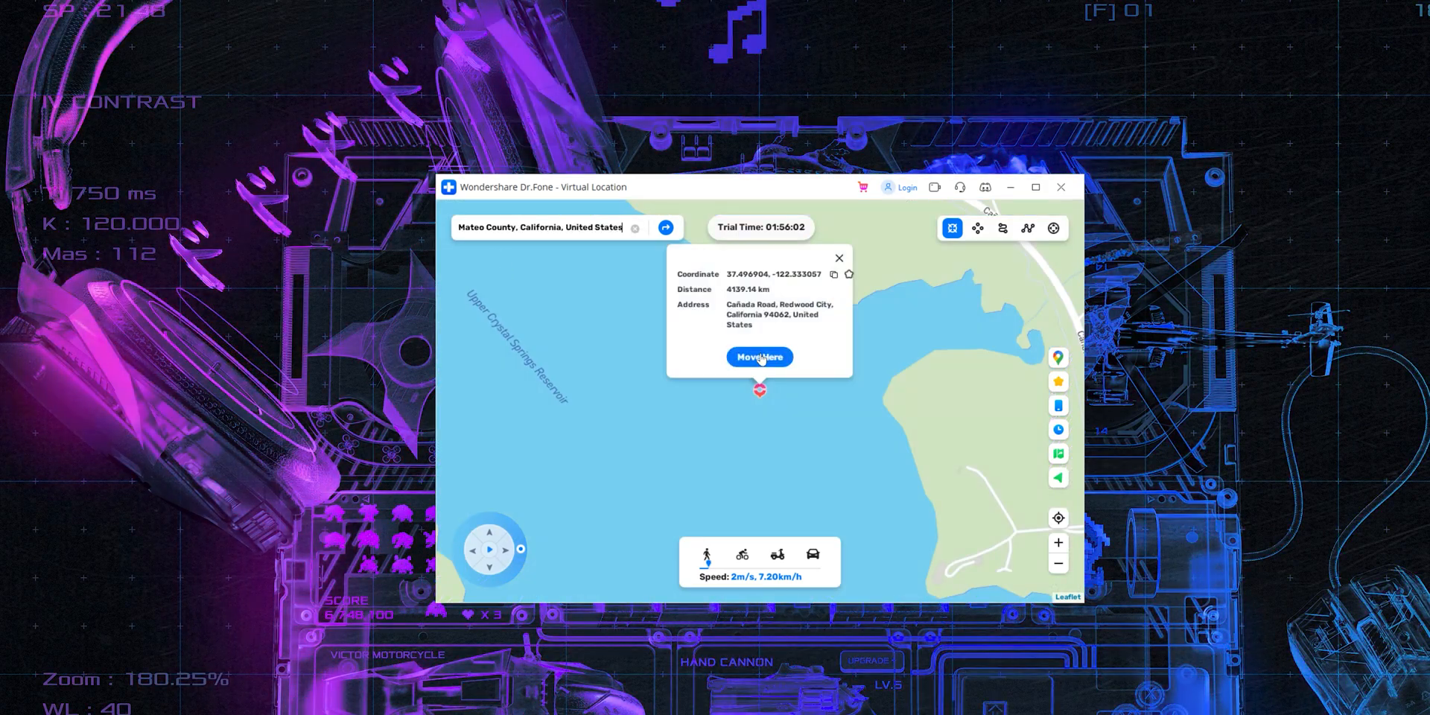
pyautogui.click(759, 357)
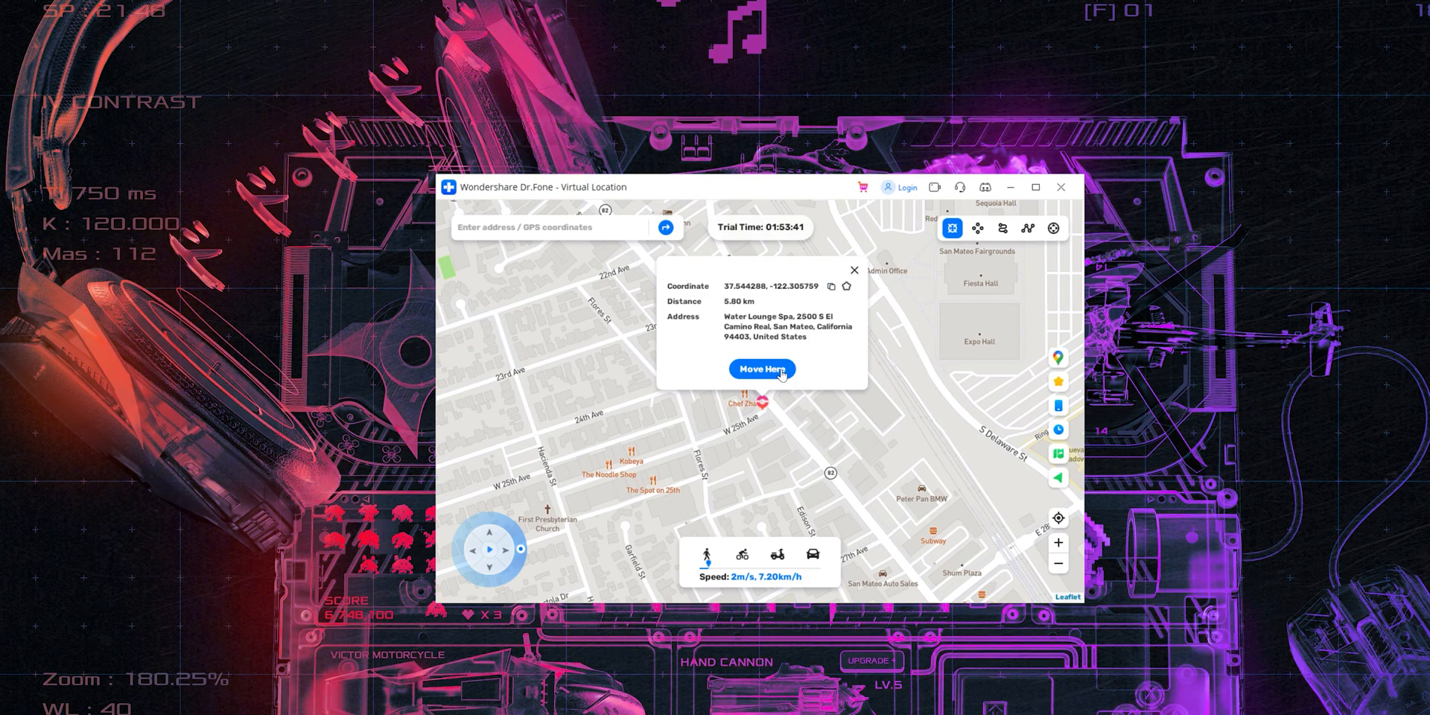
# Move the phone to a spot near Water Lounge Spa, confirming with Still Move.
pyautogui.click(761, 369)
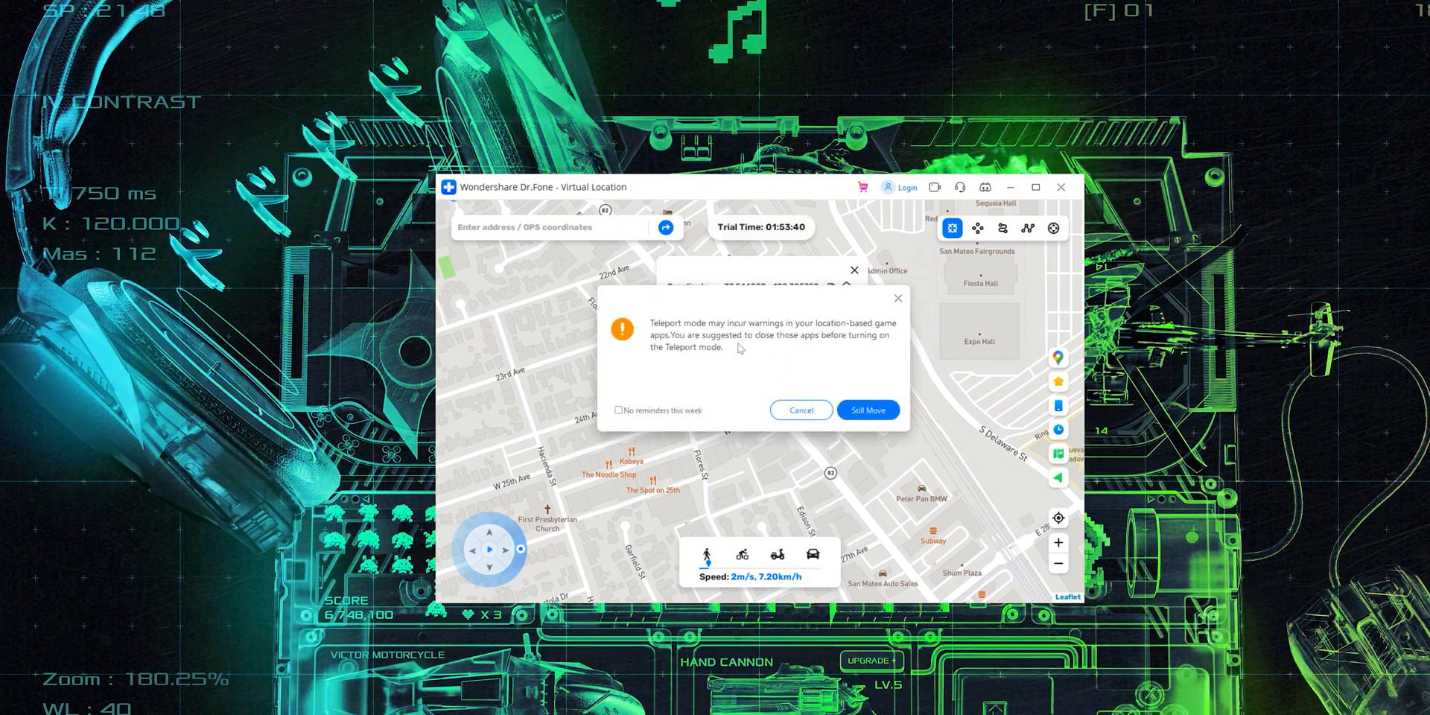
pyautogui.click(866, 410)
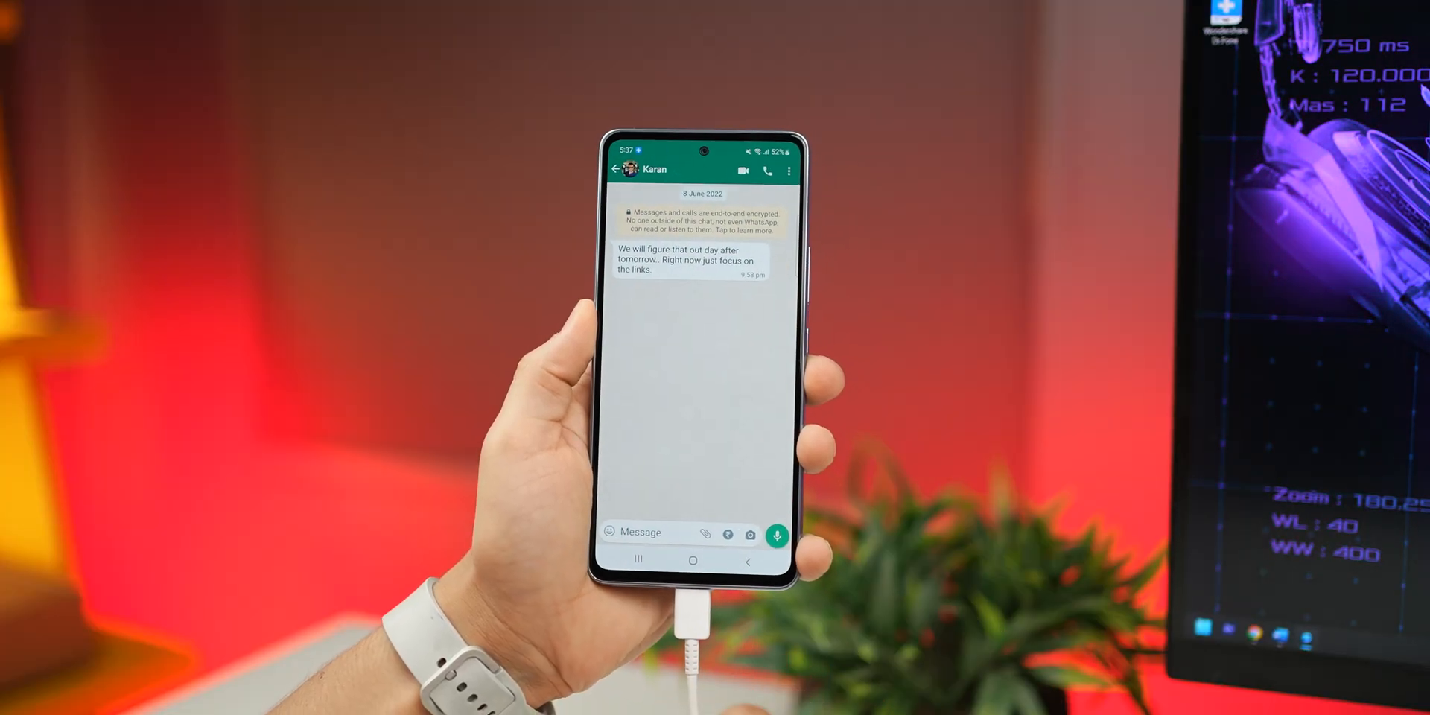
# Open a WhatsApp chat on the phone to check its reported location.
pyautogui.click(727, 534)
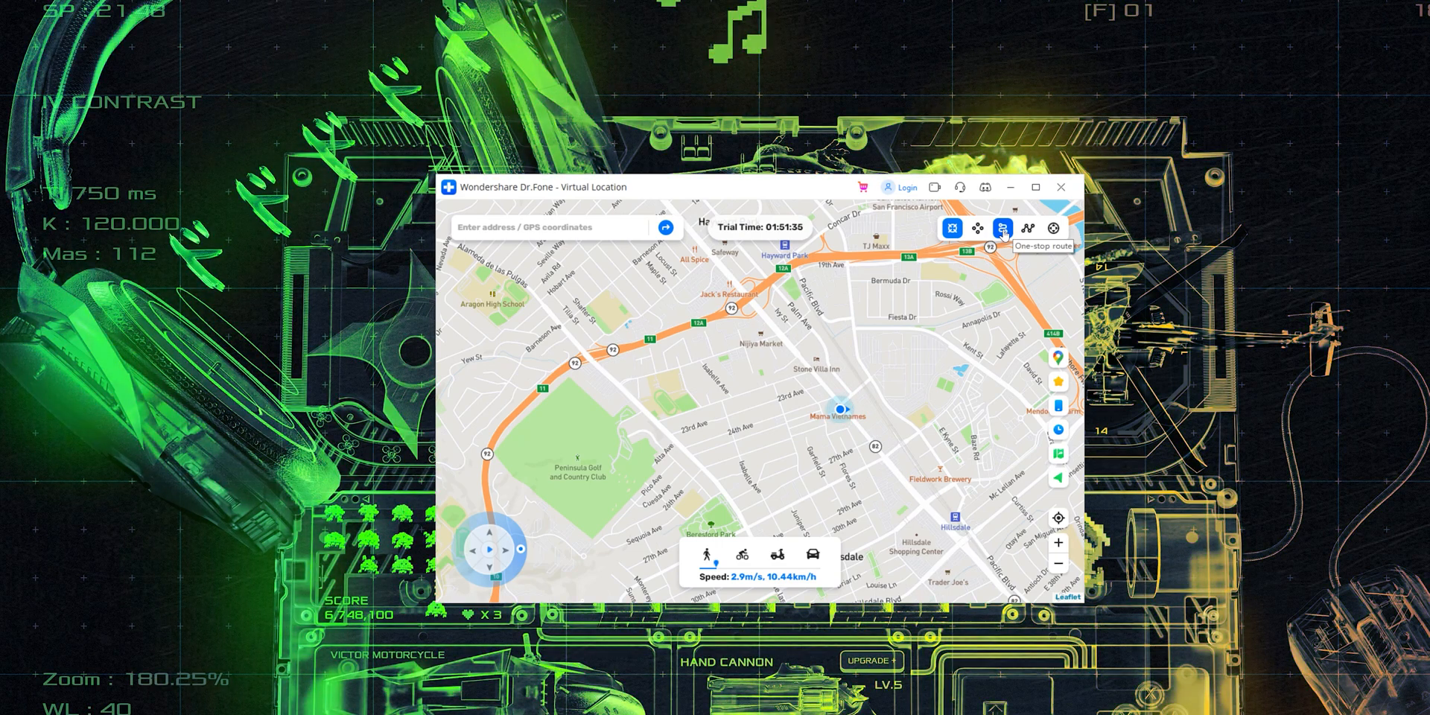
# Drive a one-stop route at car speed to 581 Foster City Boulevard, then clear it.
pyautogui.click(1002, 228)
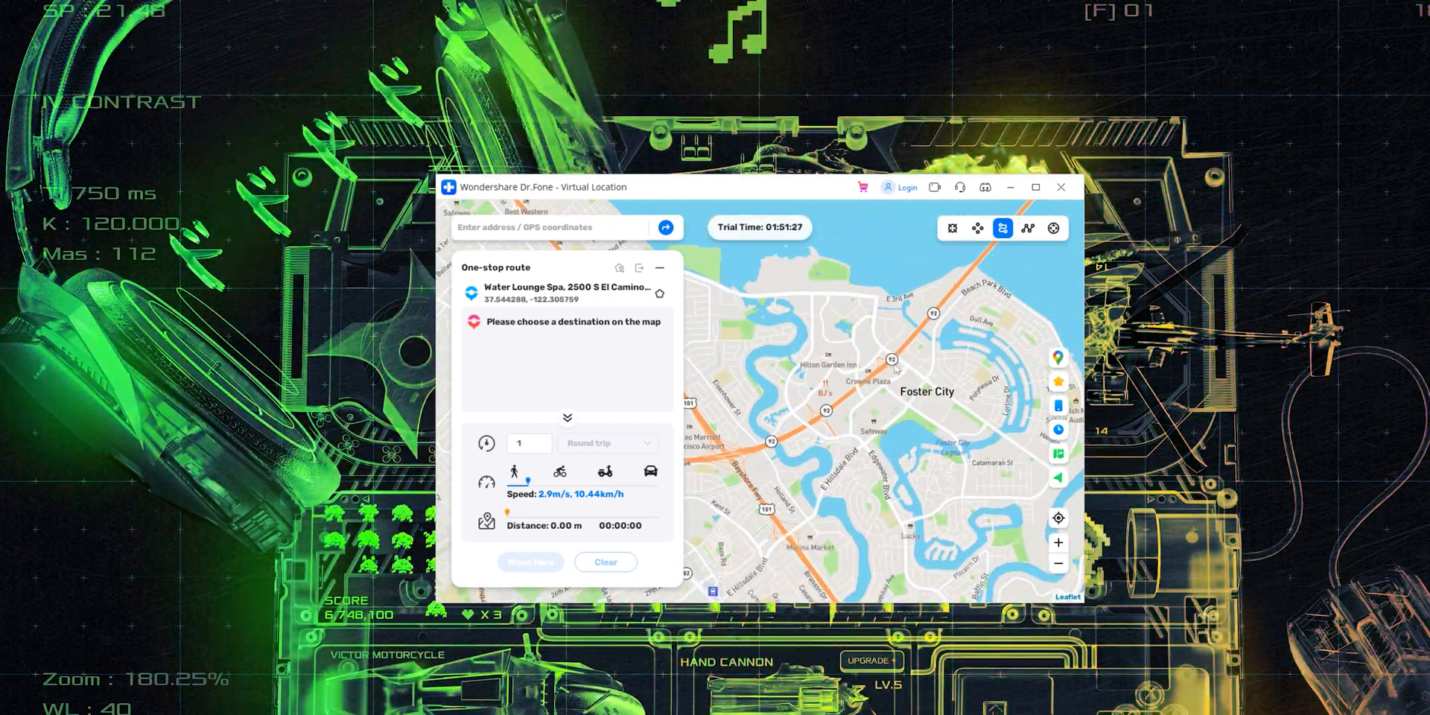
pyautogui.click(951, 398)
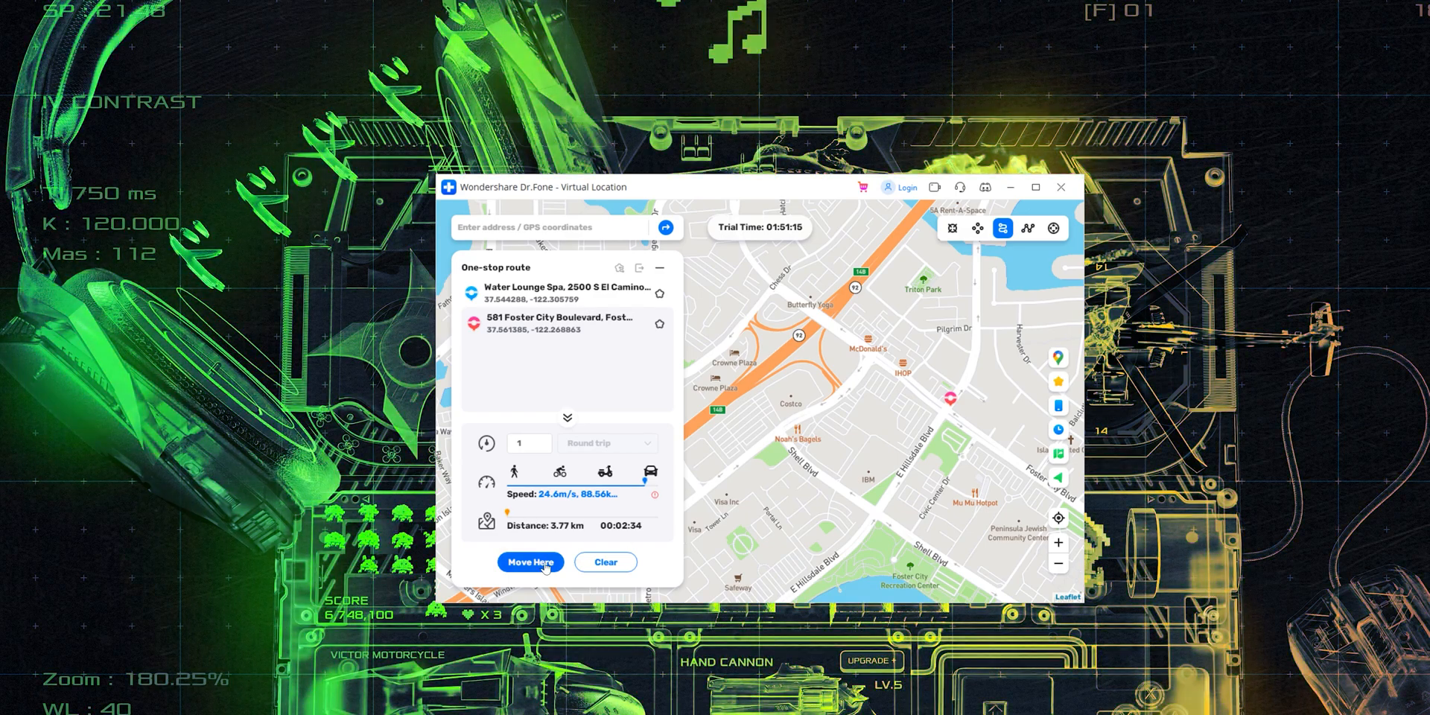
pyautogui.click(529, 561)
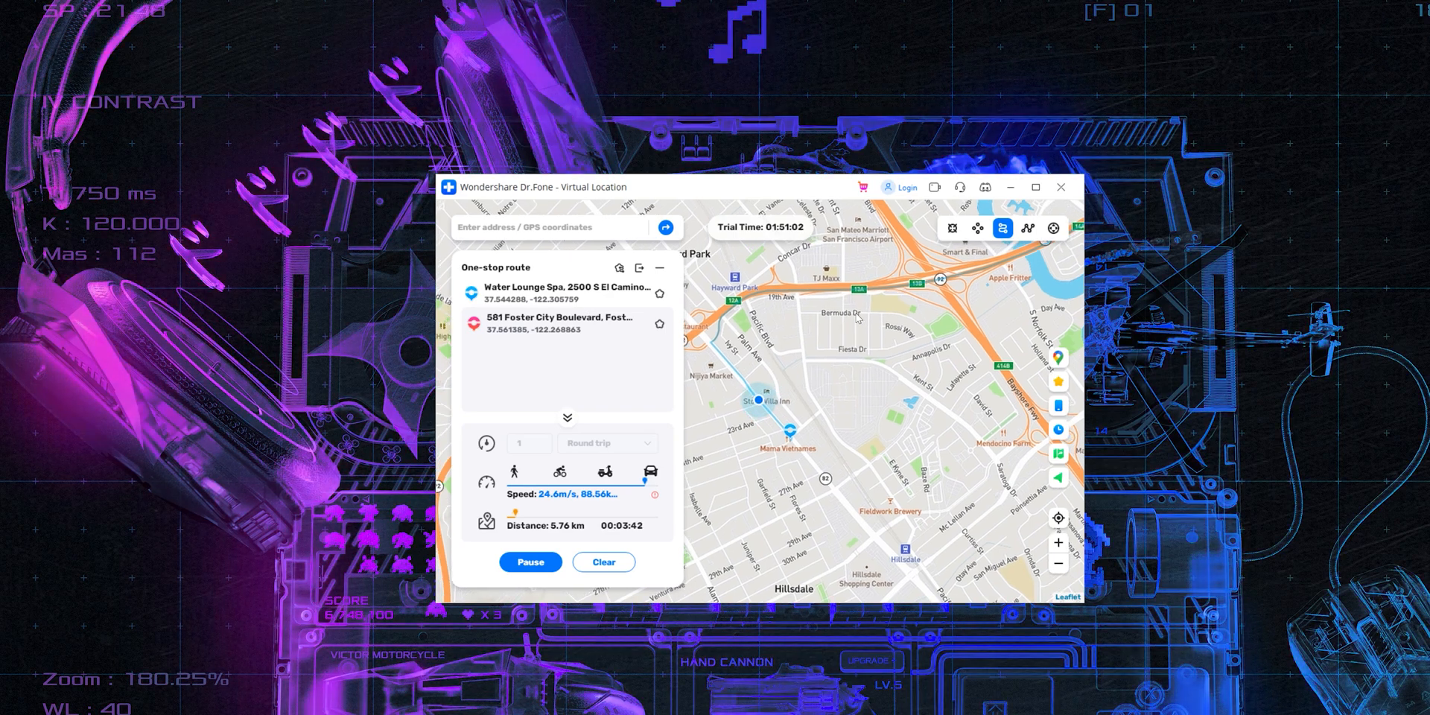
pyautogui.click(603, 562)
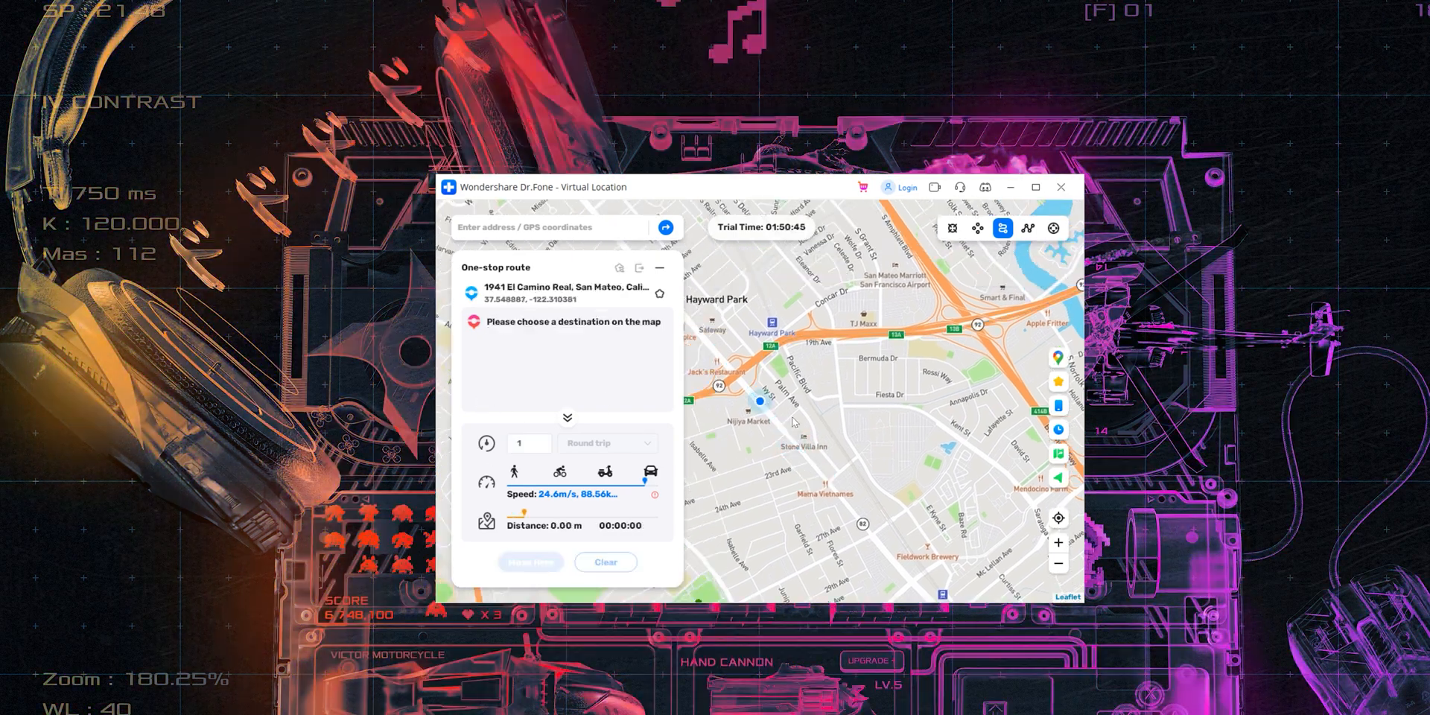
# Plan a multi-stop route from 3 Arthur Younger Freeway through four San Mateo stops at 9.5 m/s.
pyautogui.click(1028, 228)
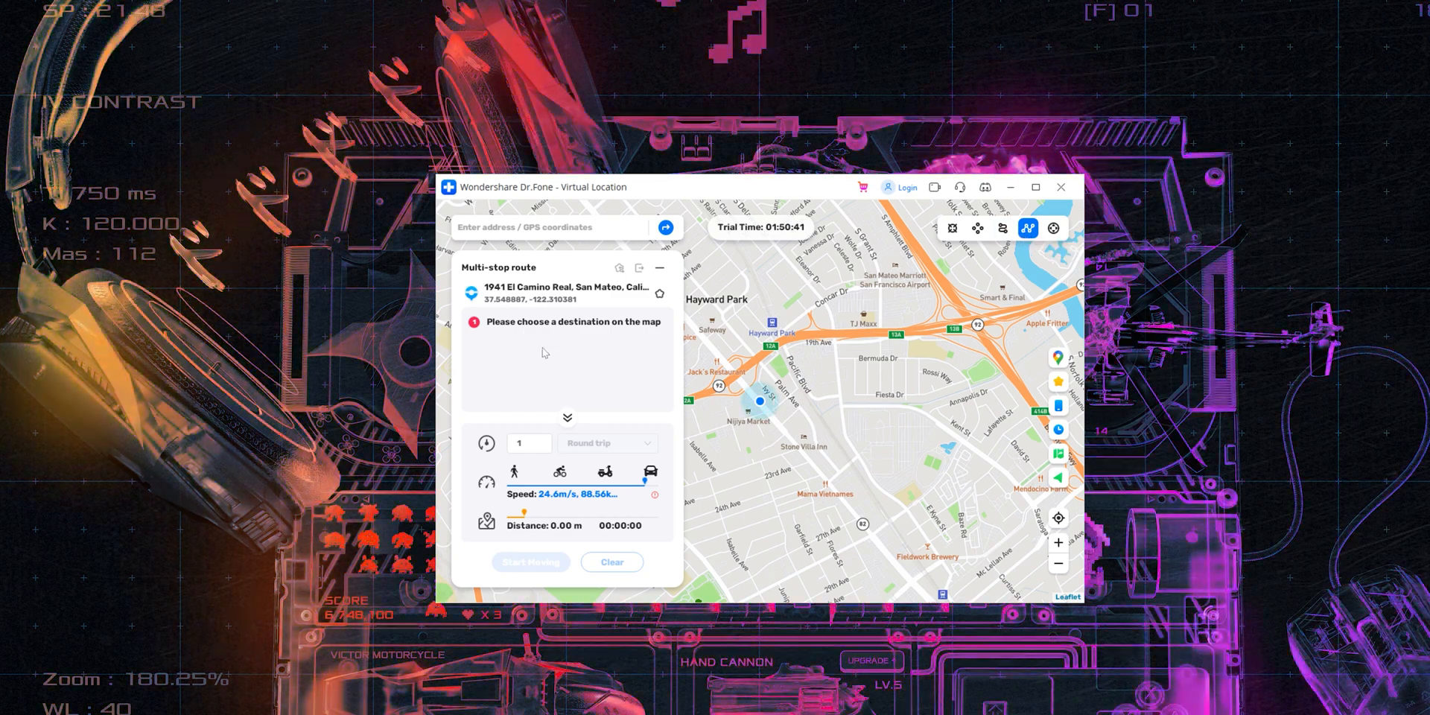
pyautogui.click(805, 330)
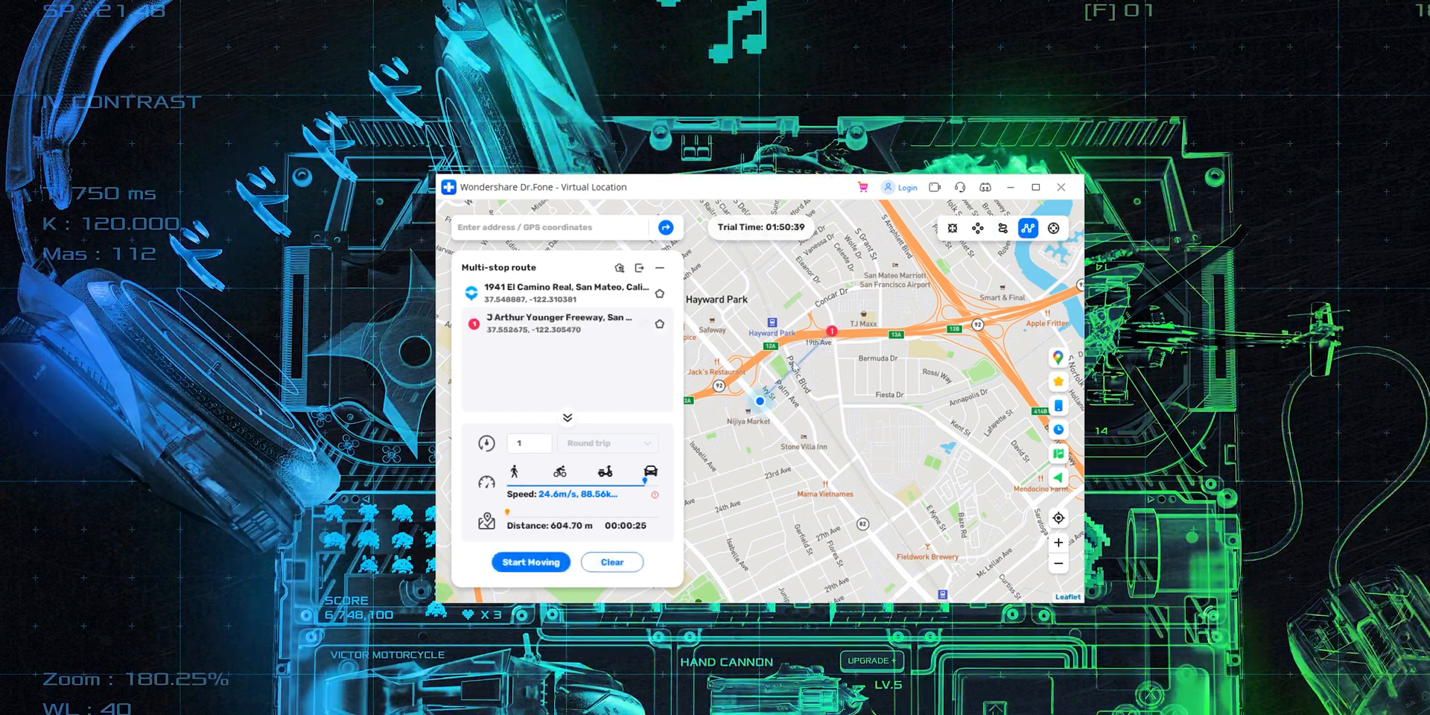
pyautogui.click(918, 377)
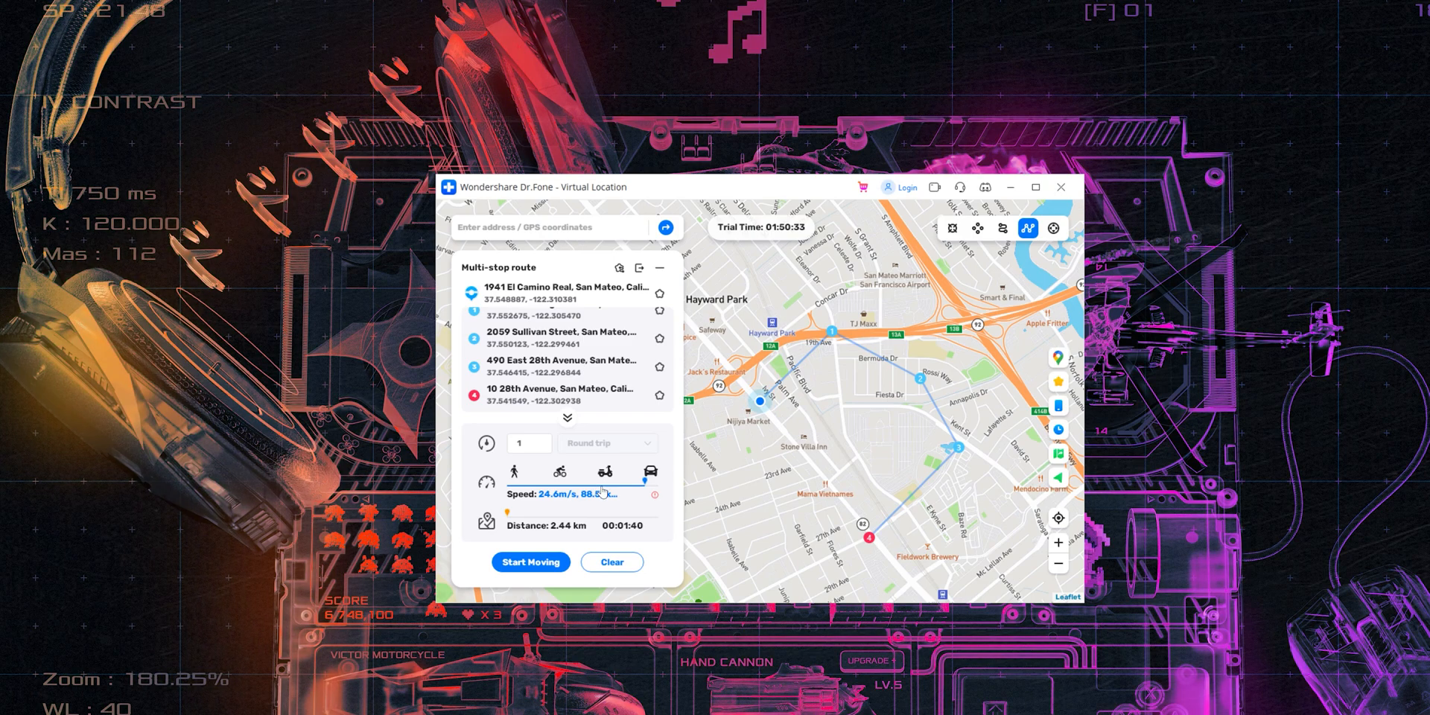
pyautogui.click(603, 472)
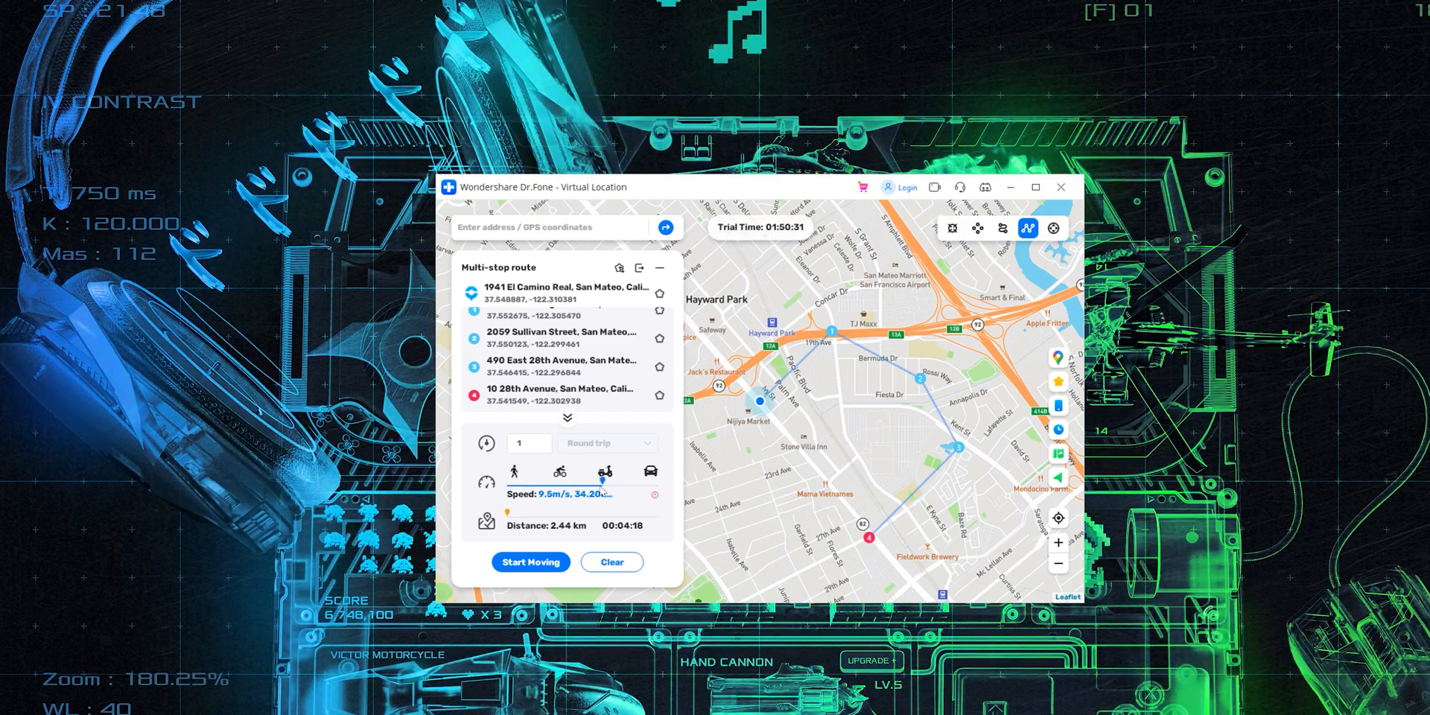